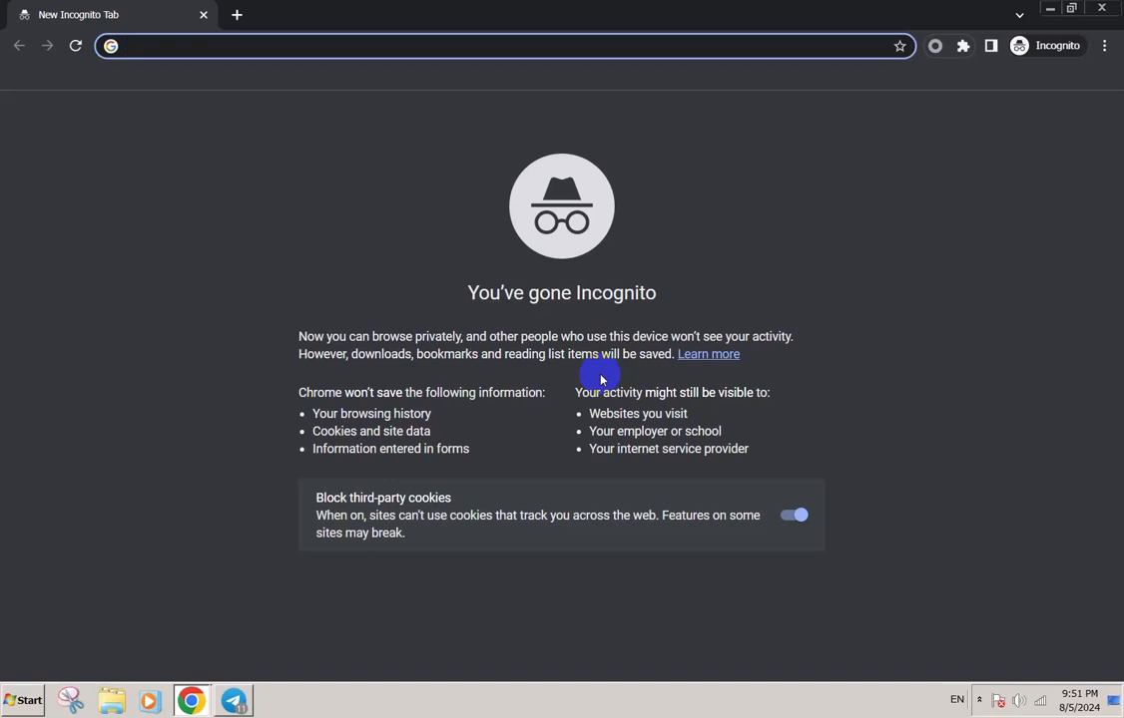
Navigate to stock.adobe.com from the address bar in the incognito window.
click(505, 46)
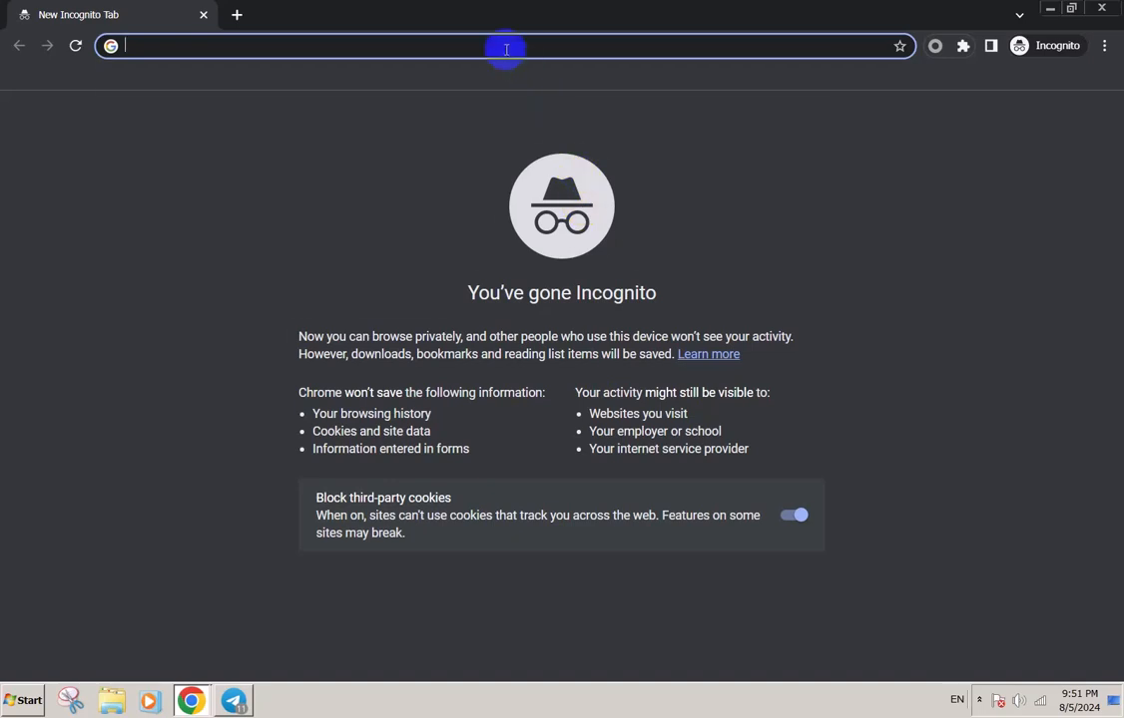
text(stock.adobe.co)
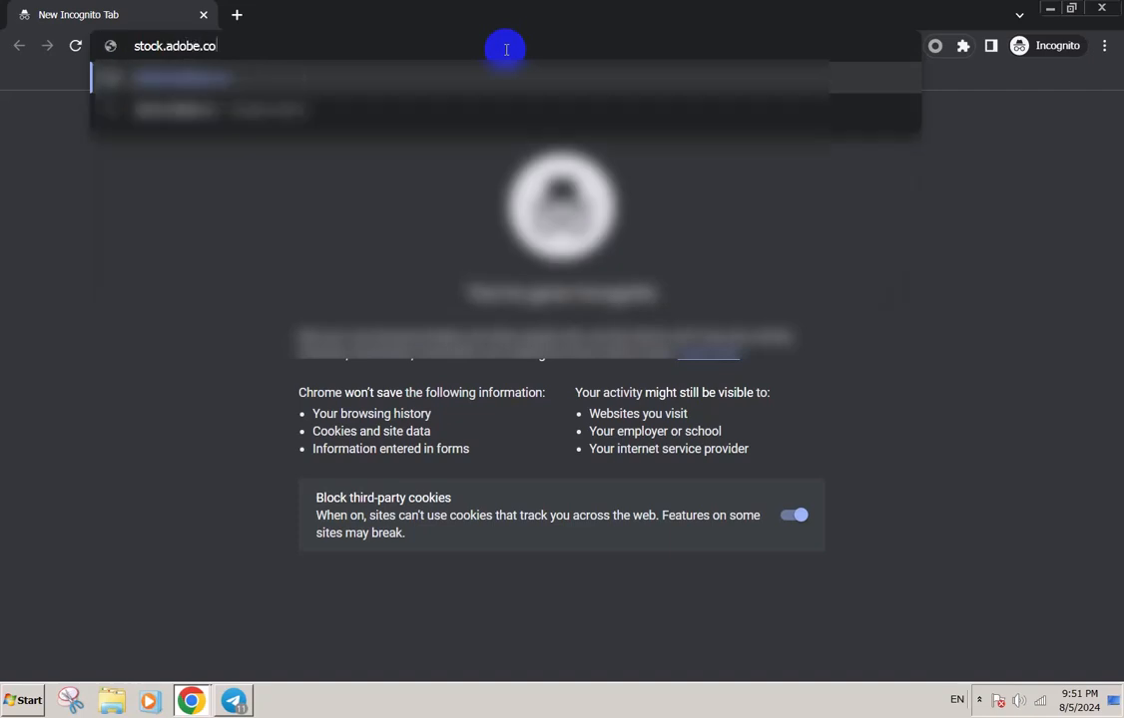
key(Return)
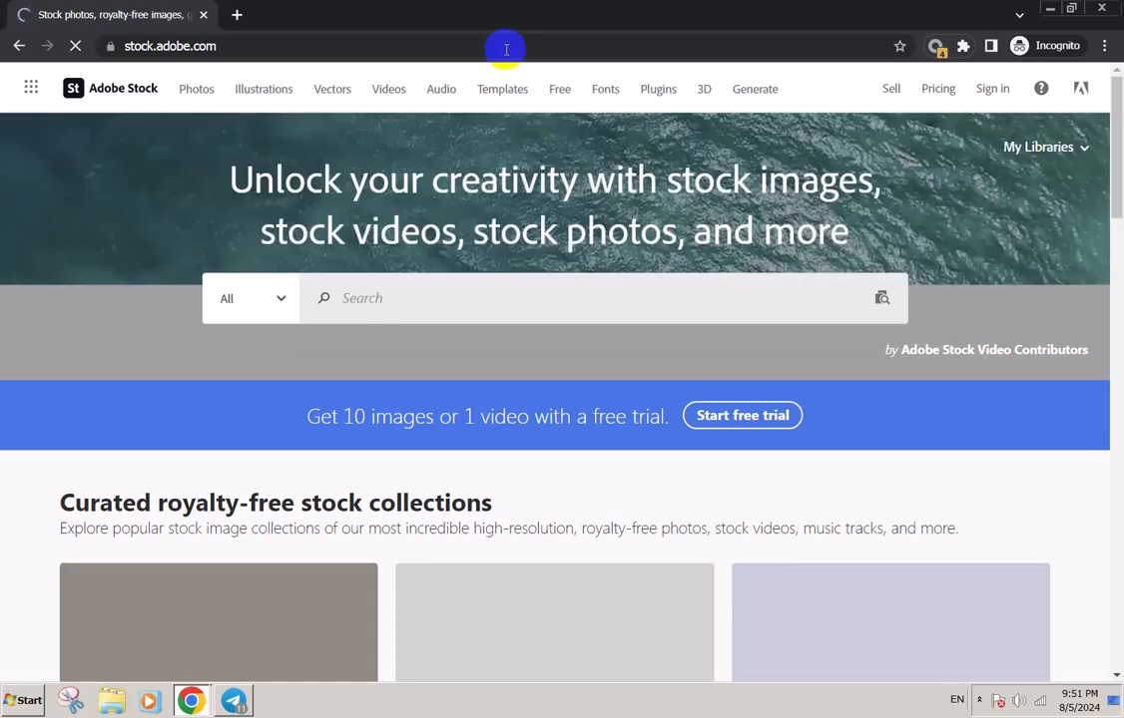
scroll(down, 3)
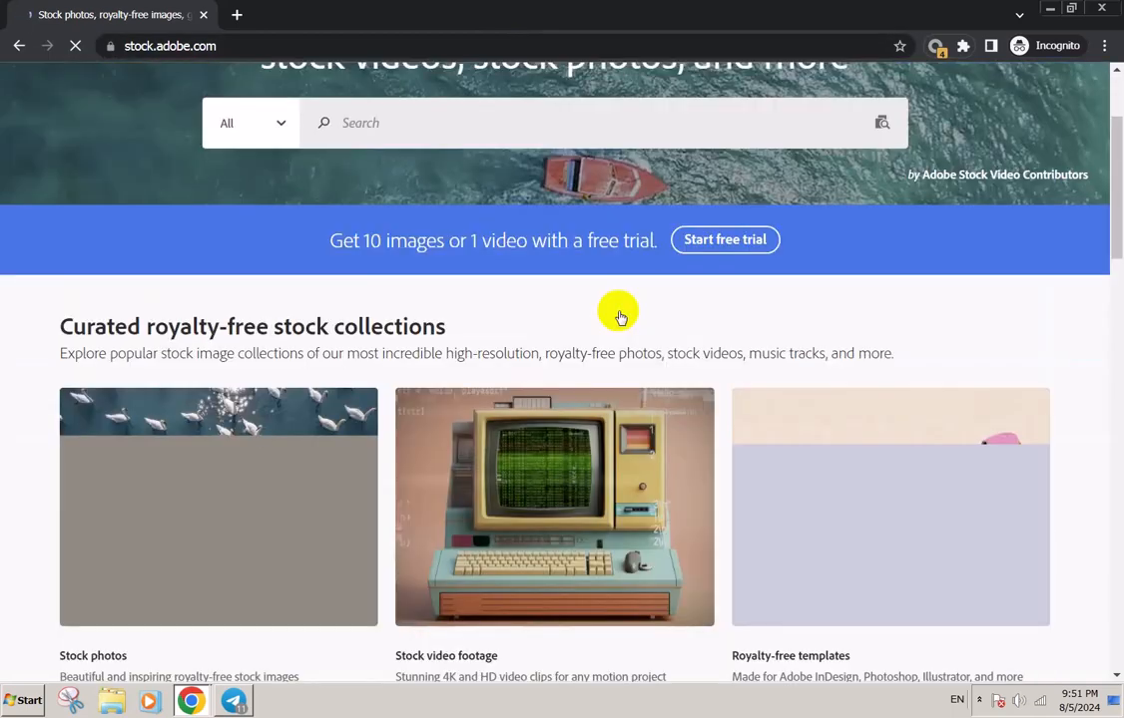
scroll(down, 3)
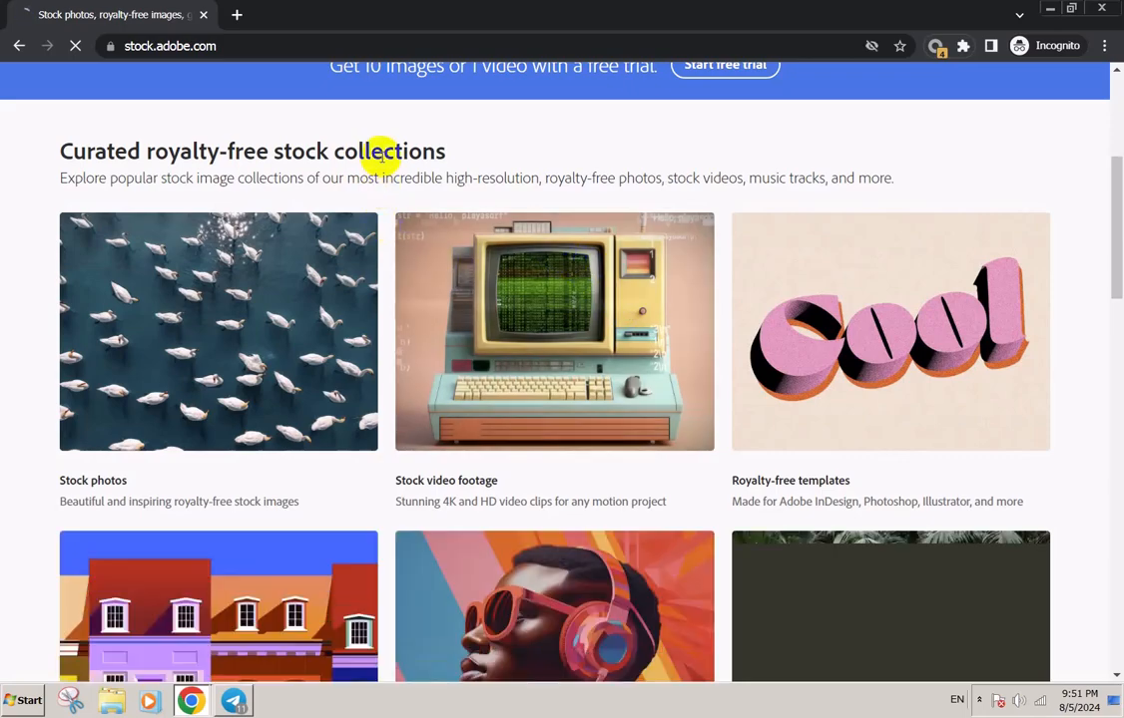
scroll(down, 3)
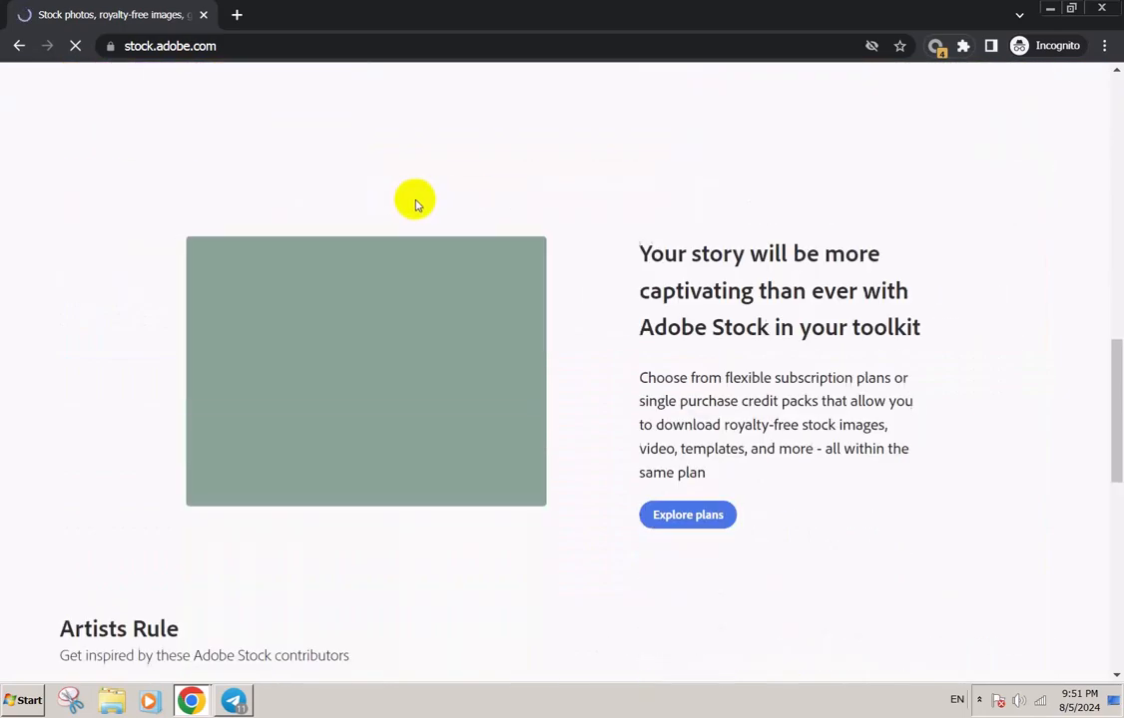
scroll(down, 3)
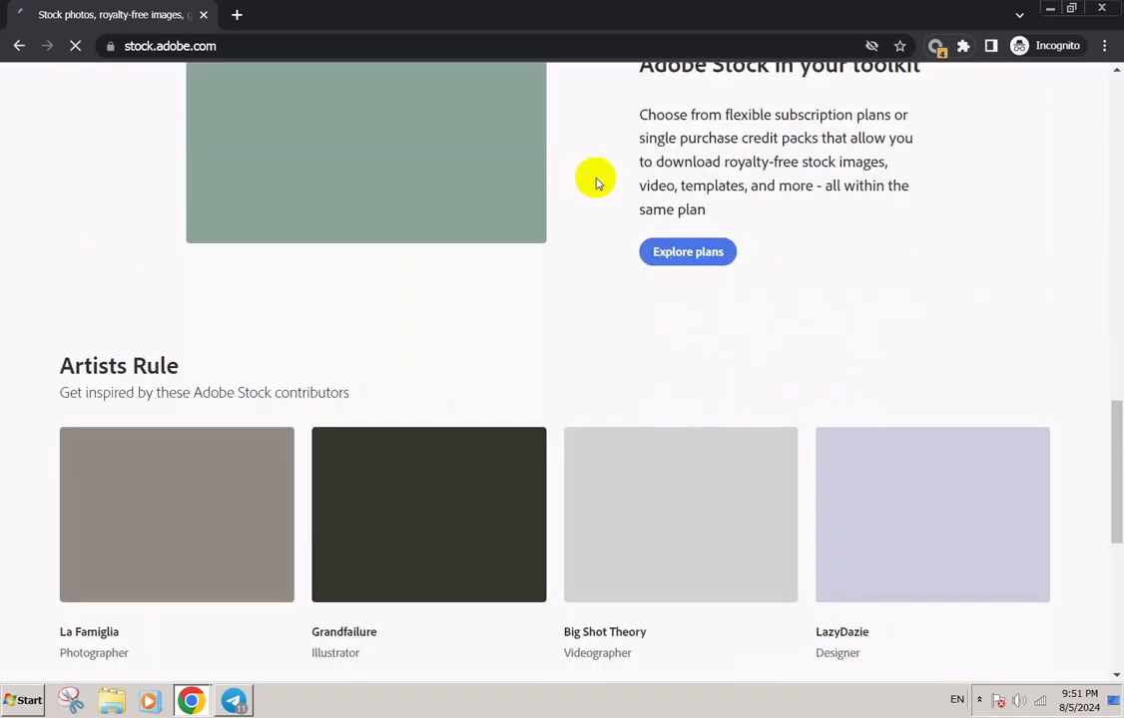
scroll(down, 3)
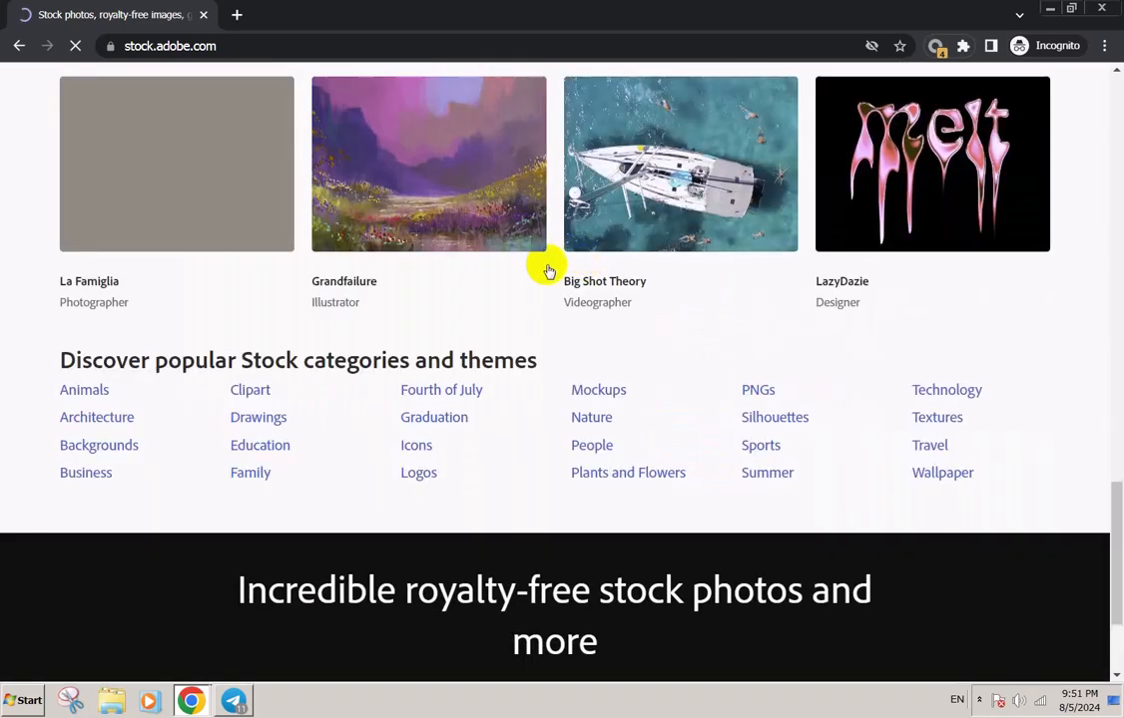
scroll(down, 3)
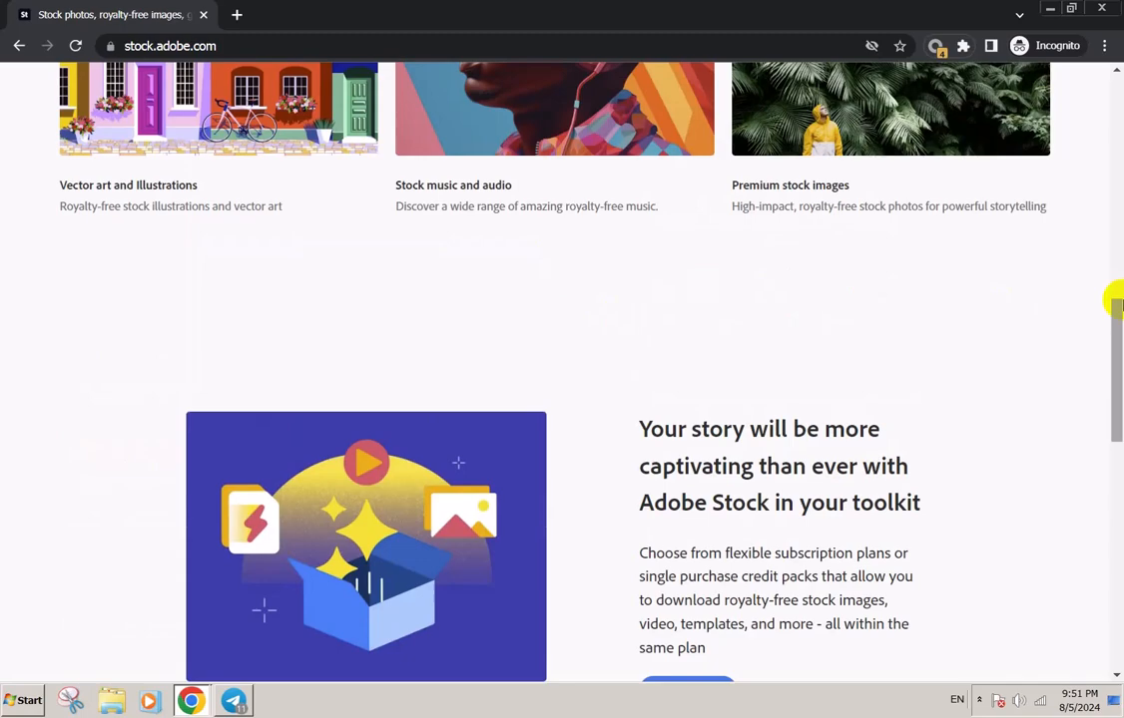
scroll(up, 3)
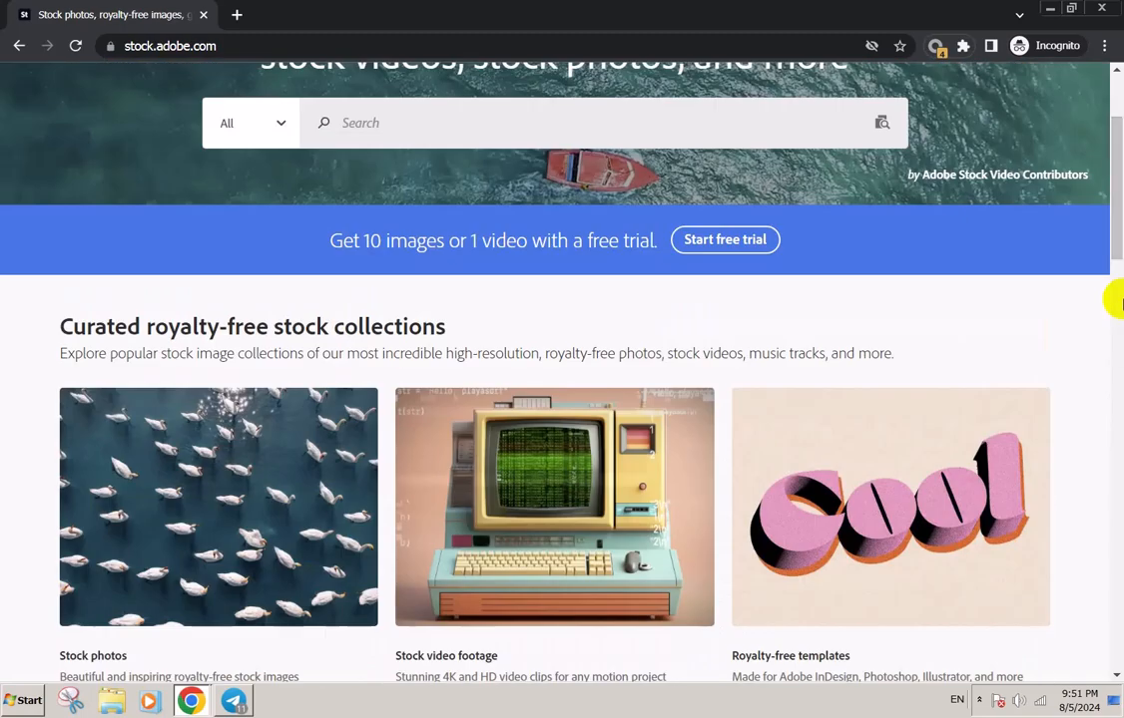
scroll(up, 3)
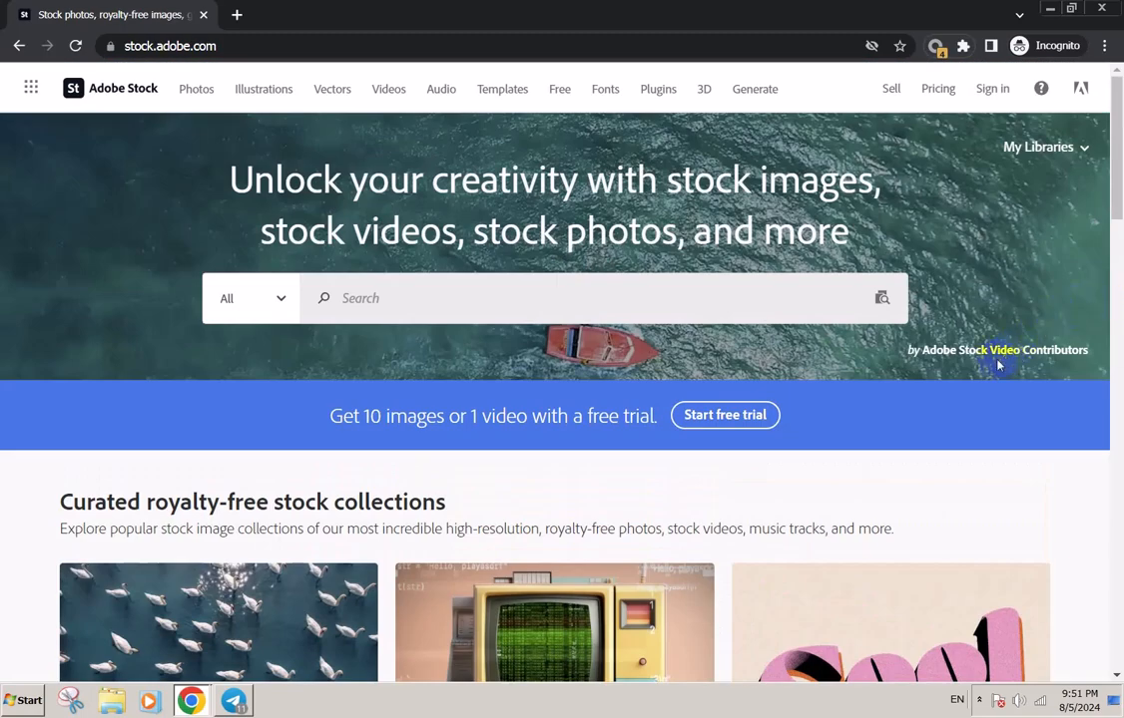
mouse_move(655, 412)
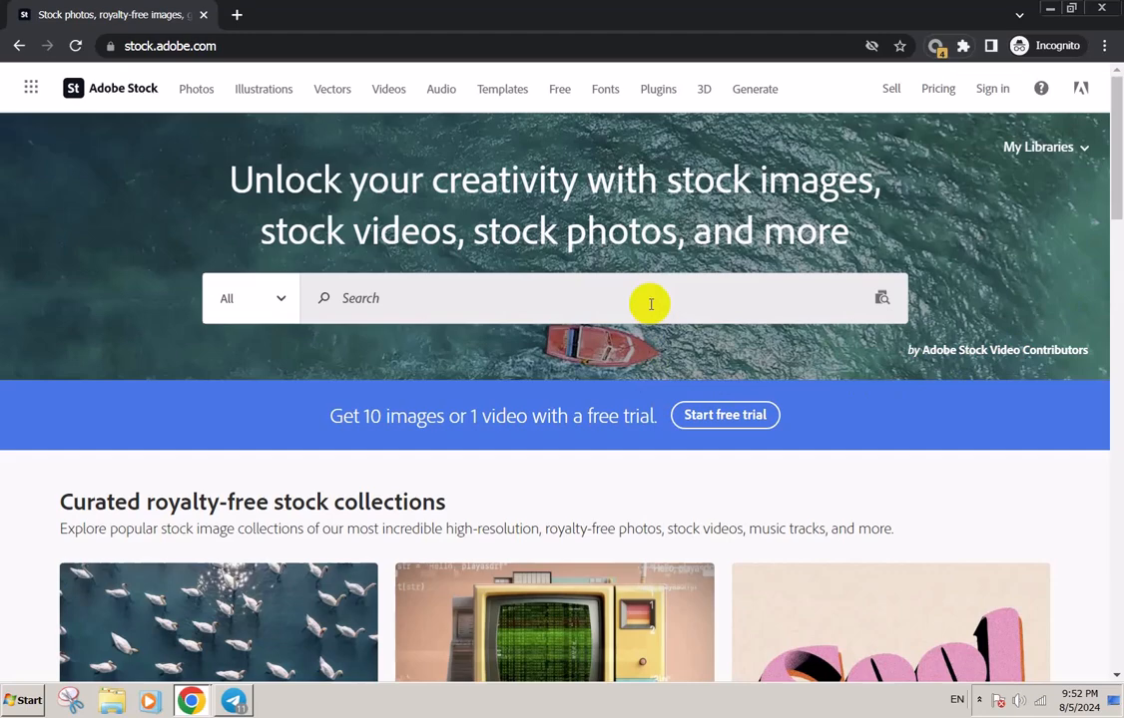
scroll(down, 3)
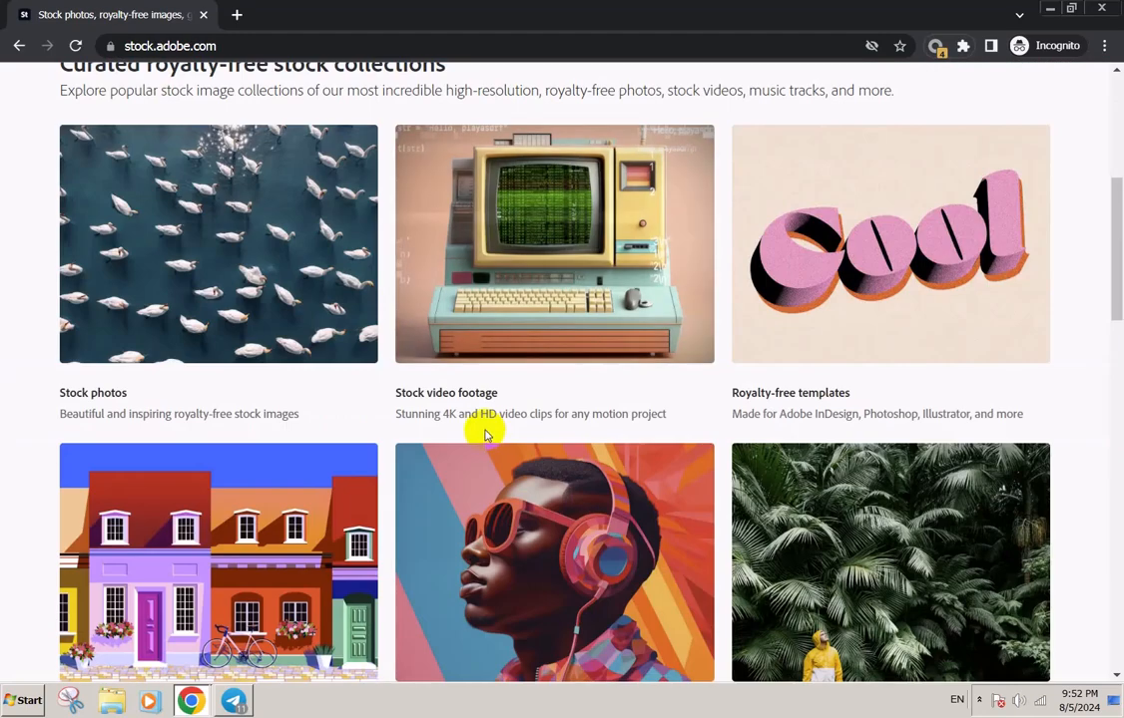
scroll(down, 3)
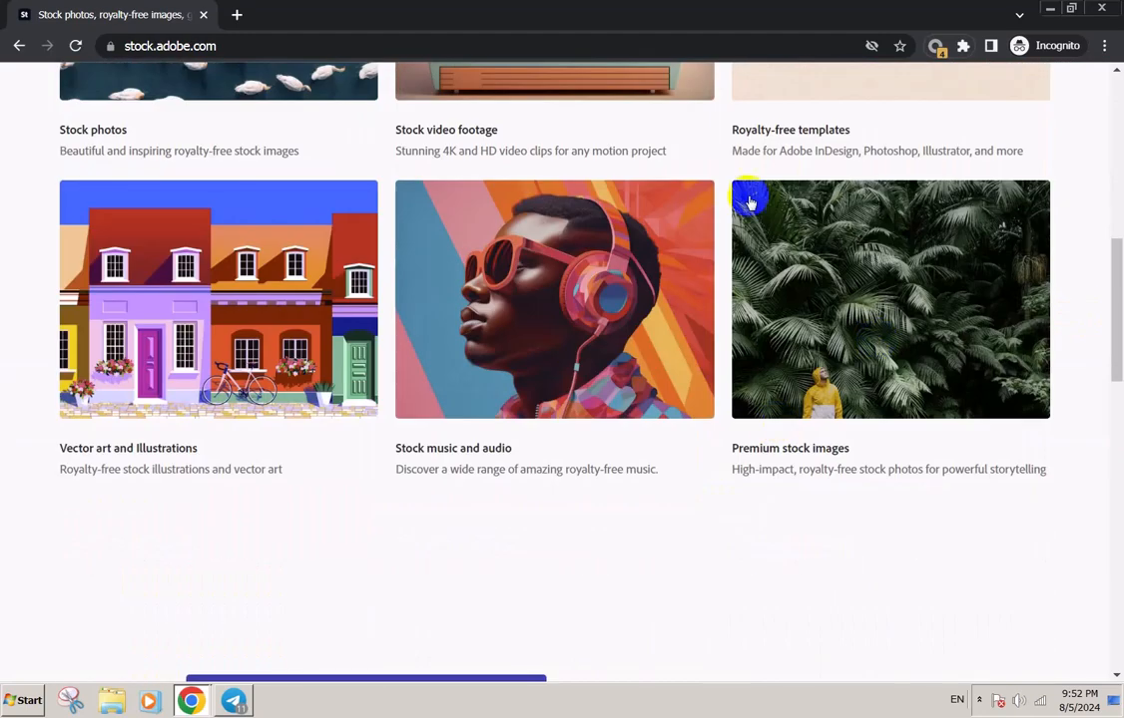
scroll(up, 3)
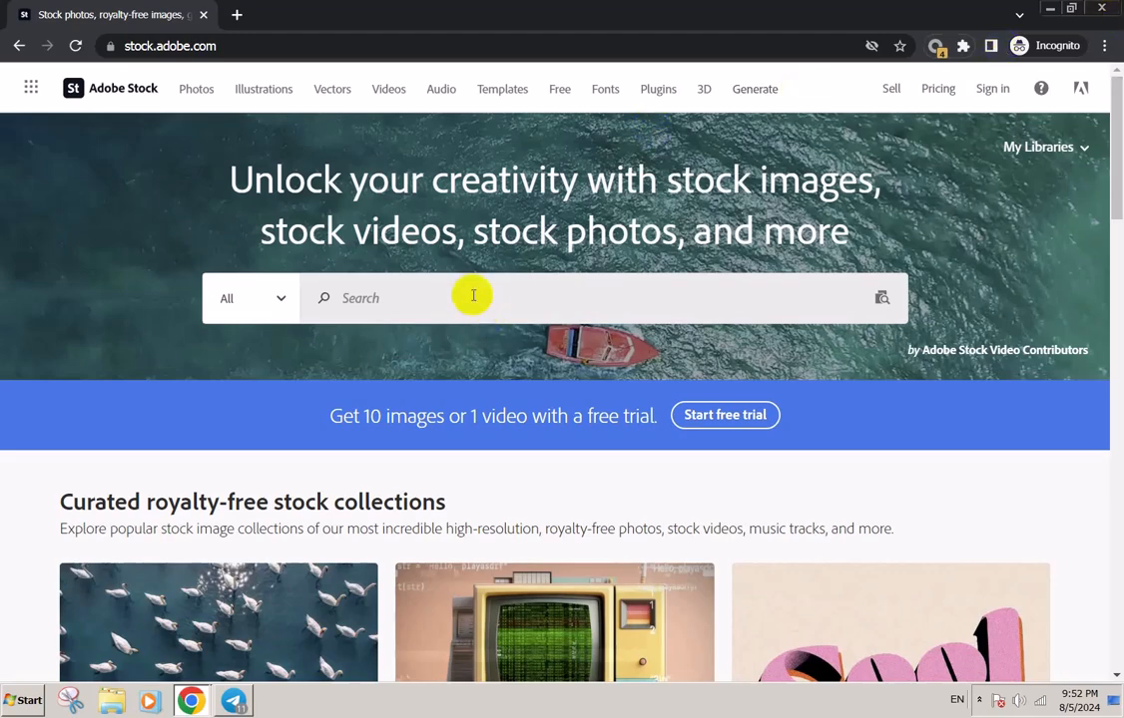
Search Adobe Stock for 'save' and scan the results for the piggy-bank photo.
text(save)
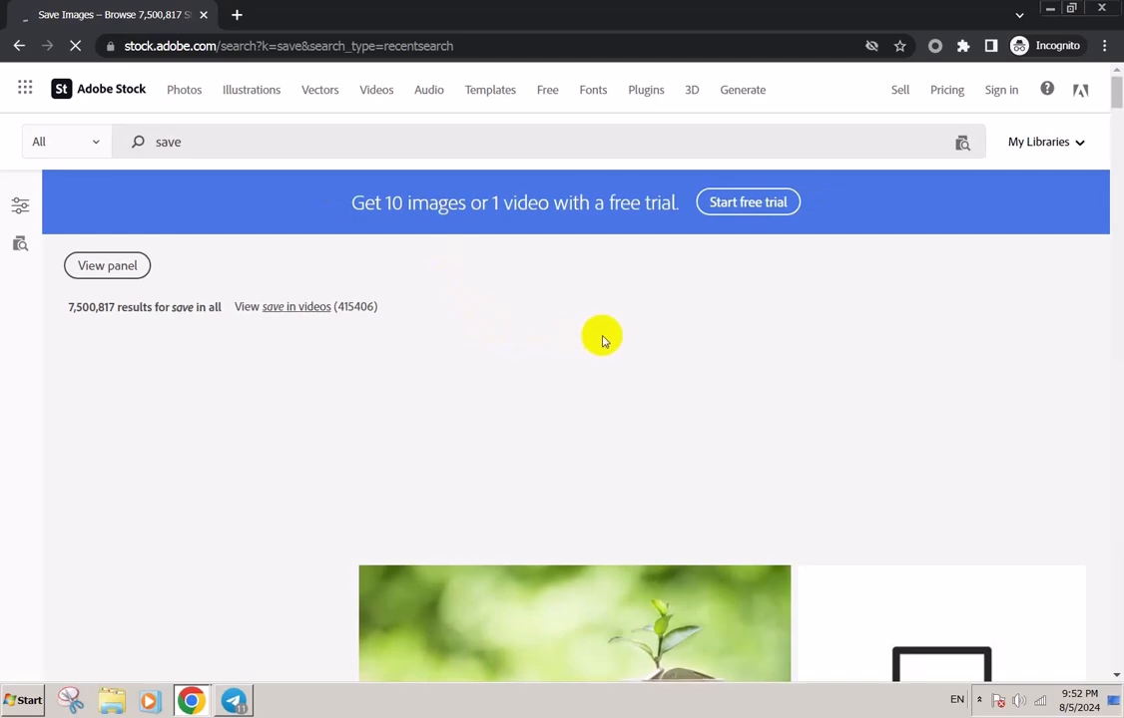
scroll(down, 3)
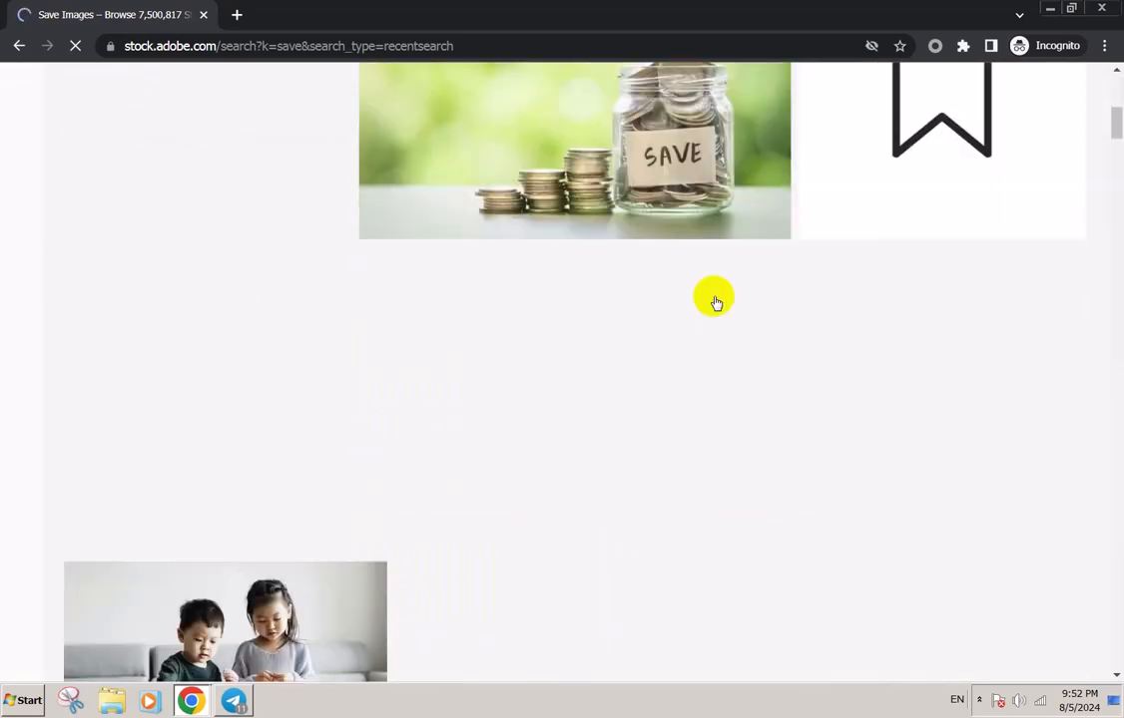
scroll(up, 3)
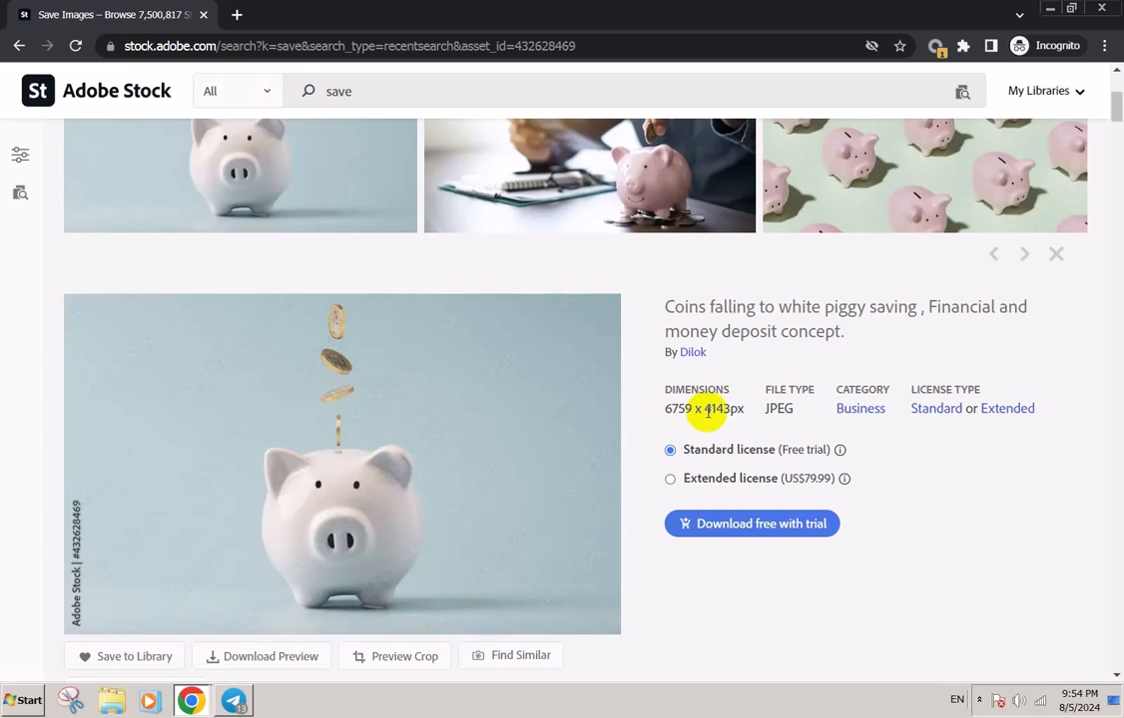
mouse_move(842, 407)
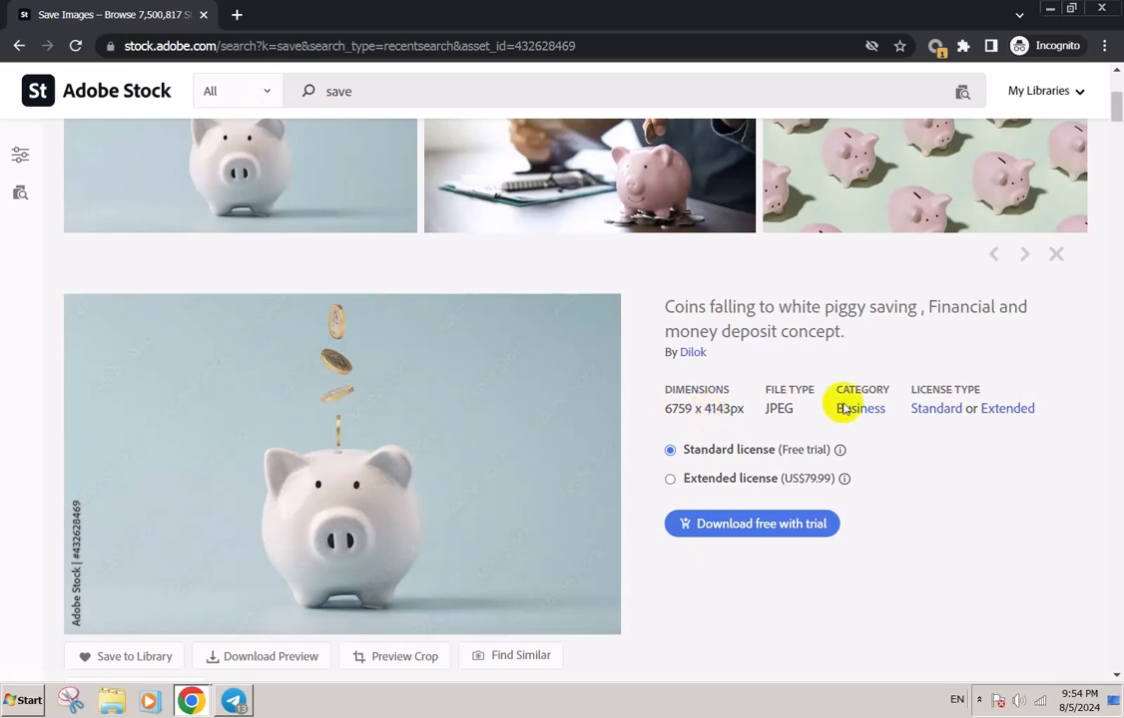
mouse_move(739, 457)
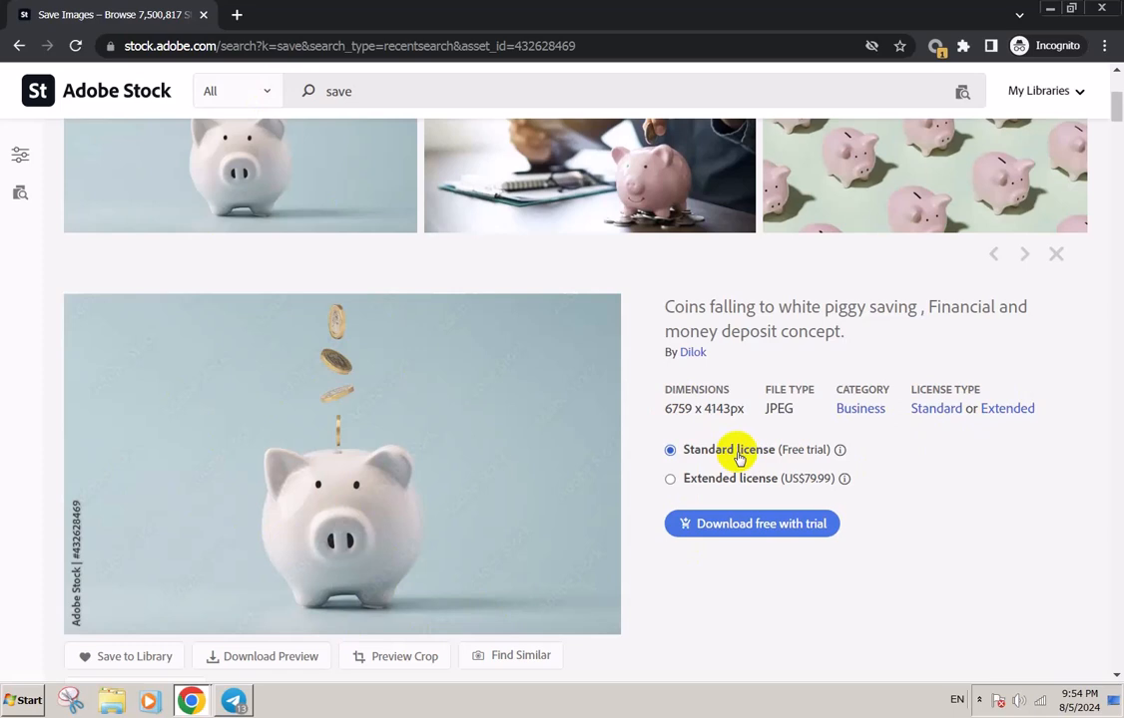
mouse_move(184, 517)
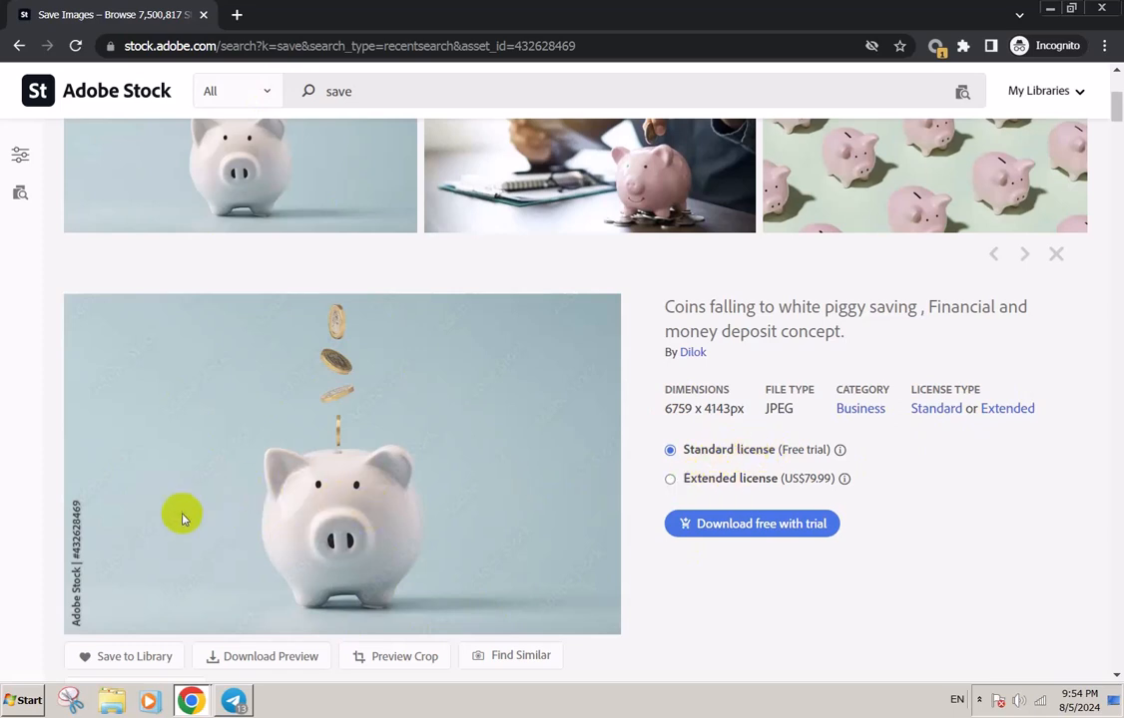
View the full piggy-bank preview, then run a PhotoTracker Lite reverse image search on it.
click(343, 14)
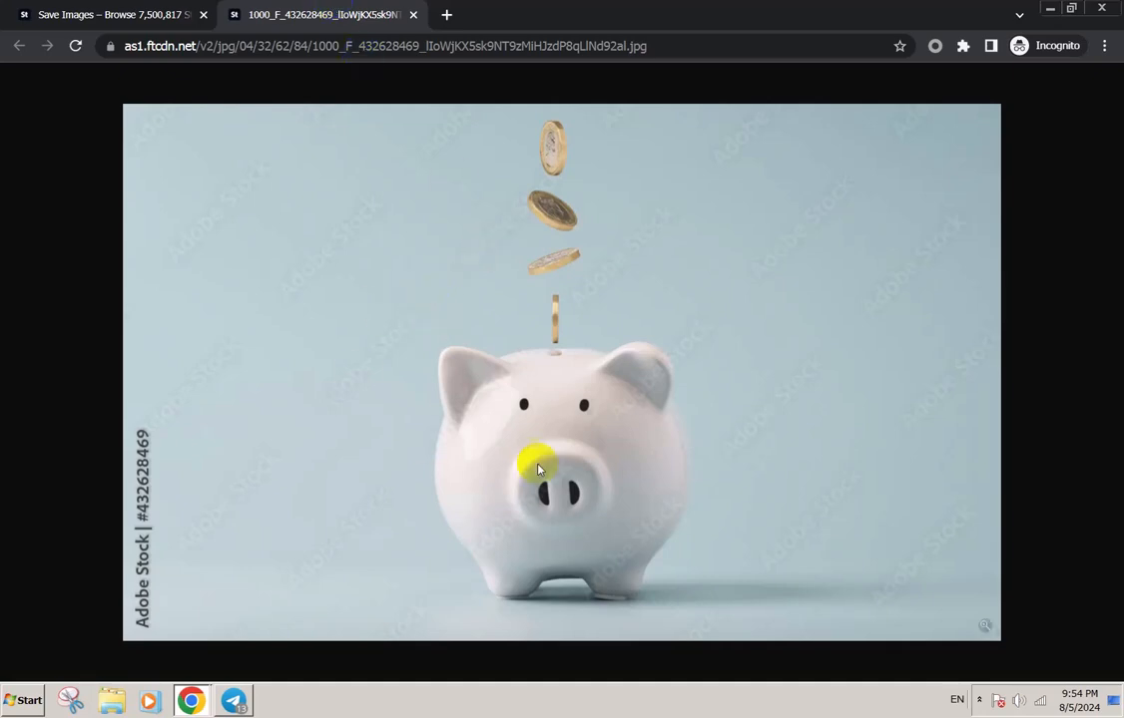
mouse_move(571, 389)
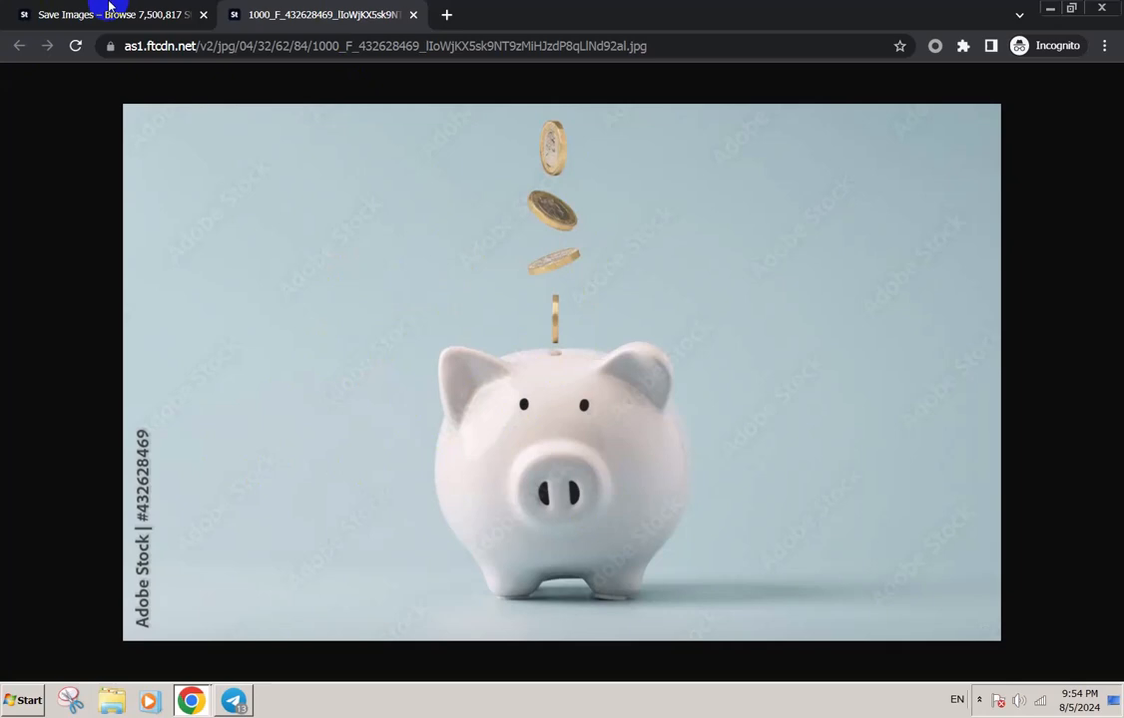
click(110, 14)
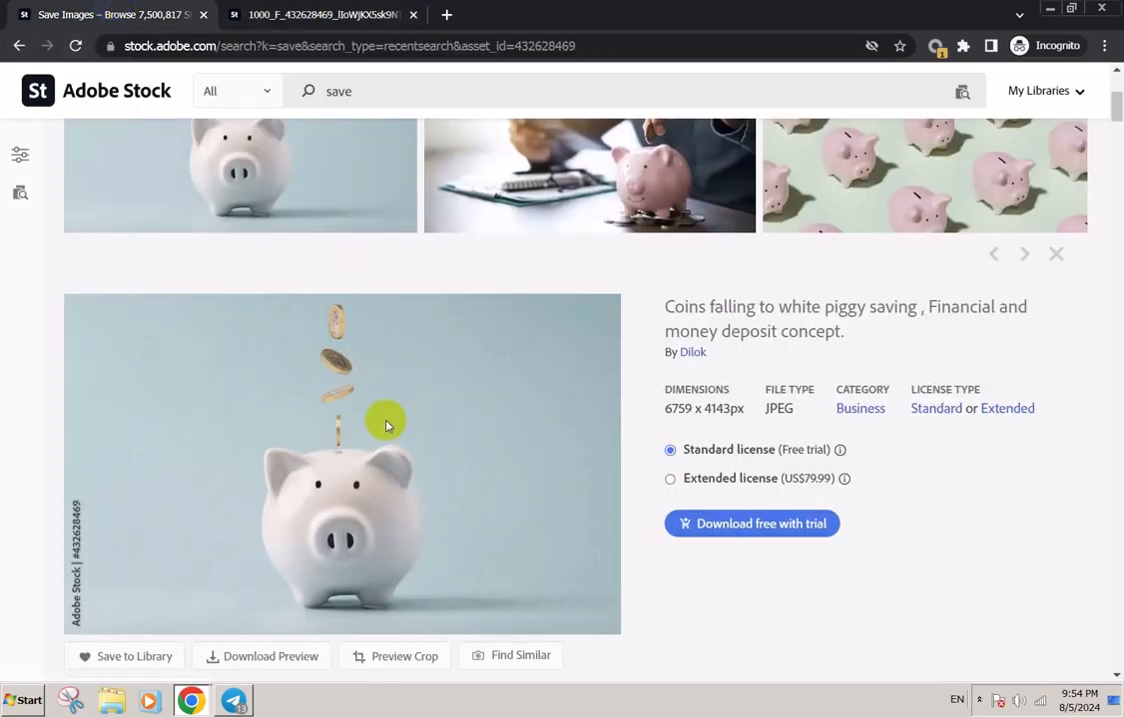
right_click(387, 421)
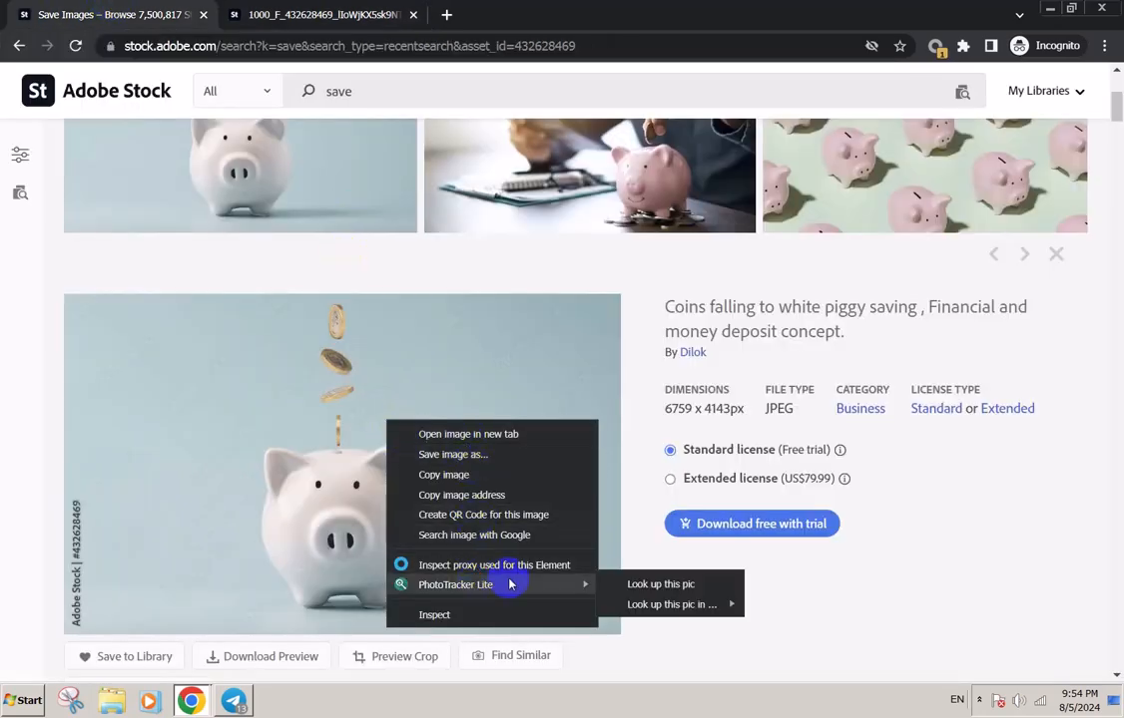
click(631, 583)
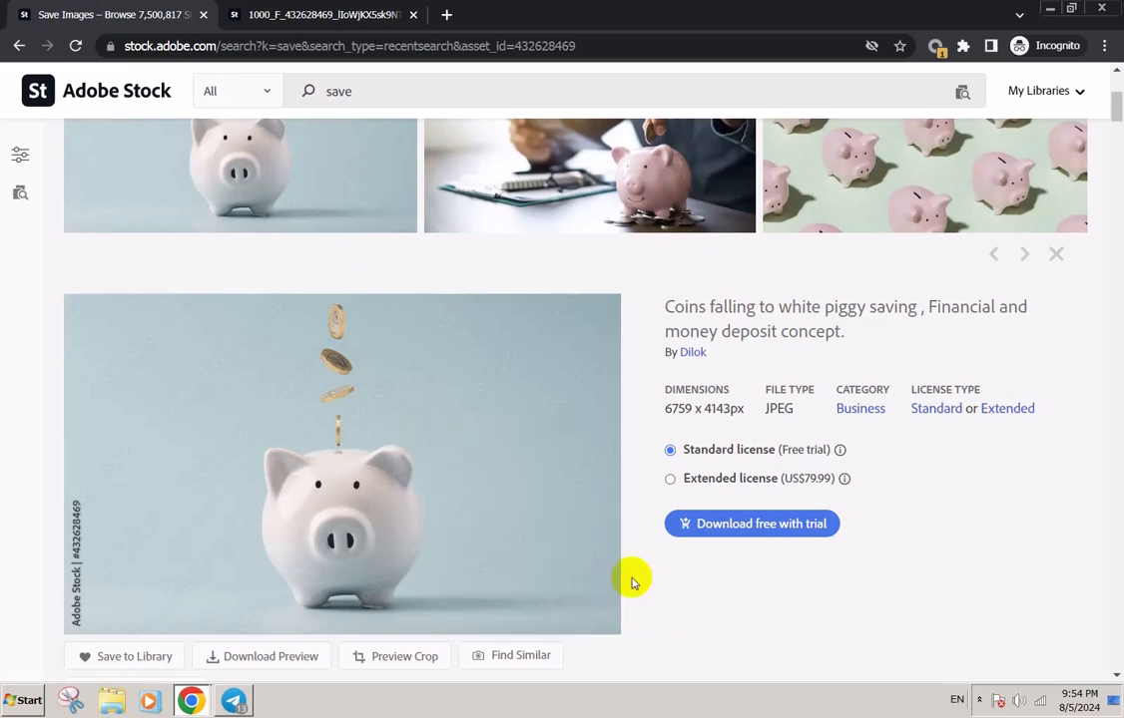
click(950, 14)
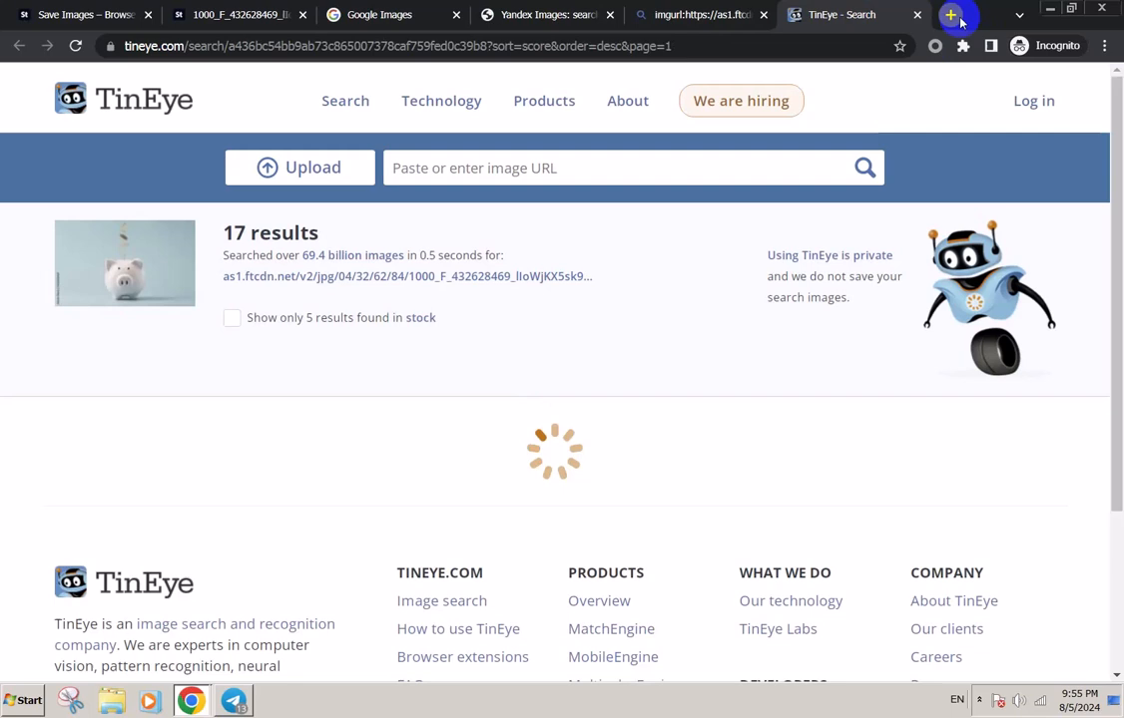
Search for PhotoTracker Lite and try Add to Chrome, finding extensions blocked in Incognito.
click(950, 14)
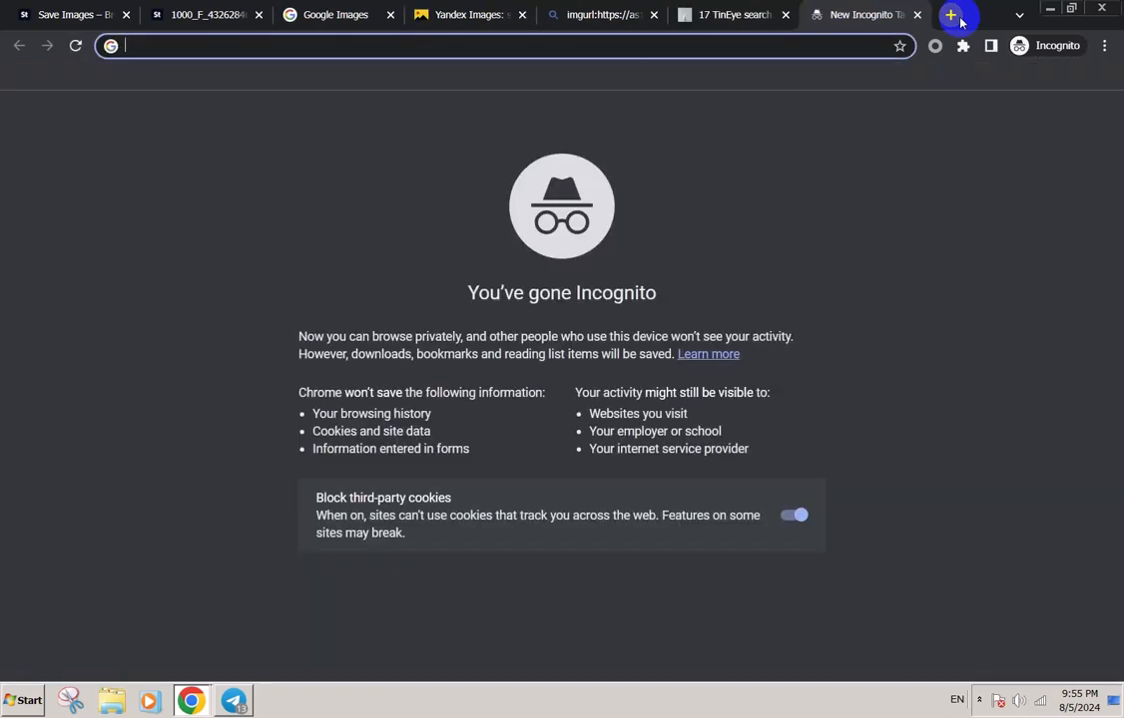
text(photo)
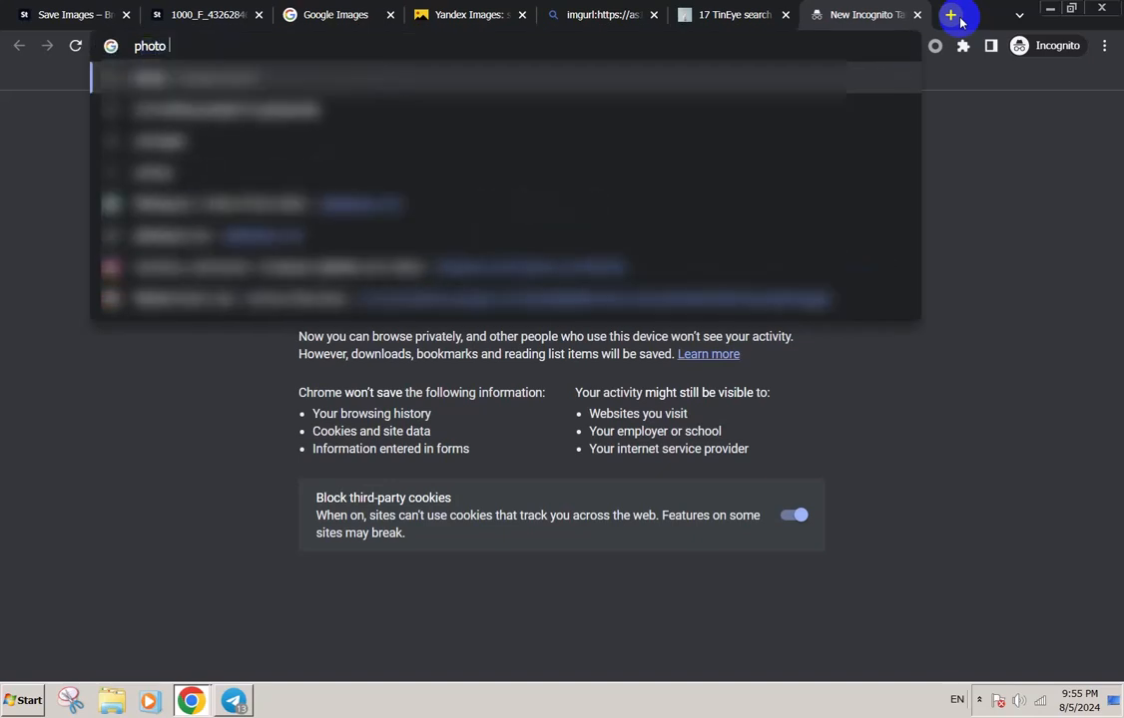
text(lite ta)
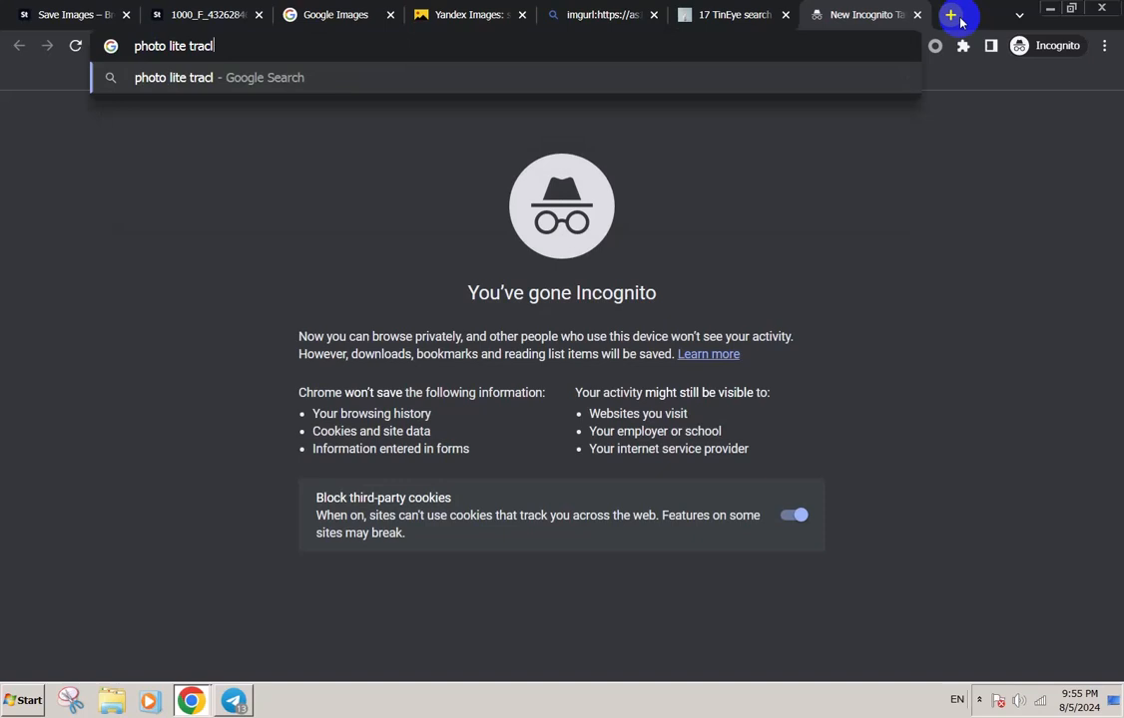
key(Return)
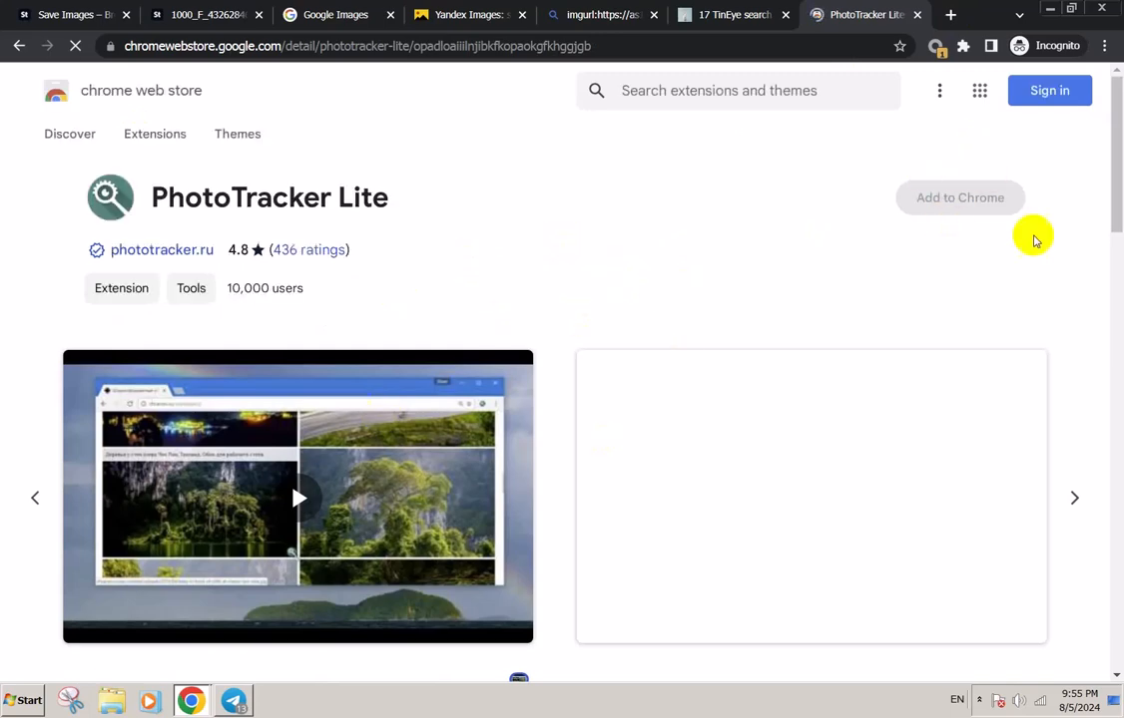
click(958, 198)
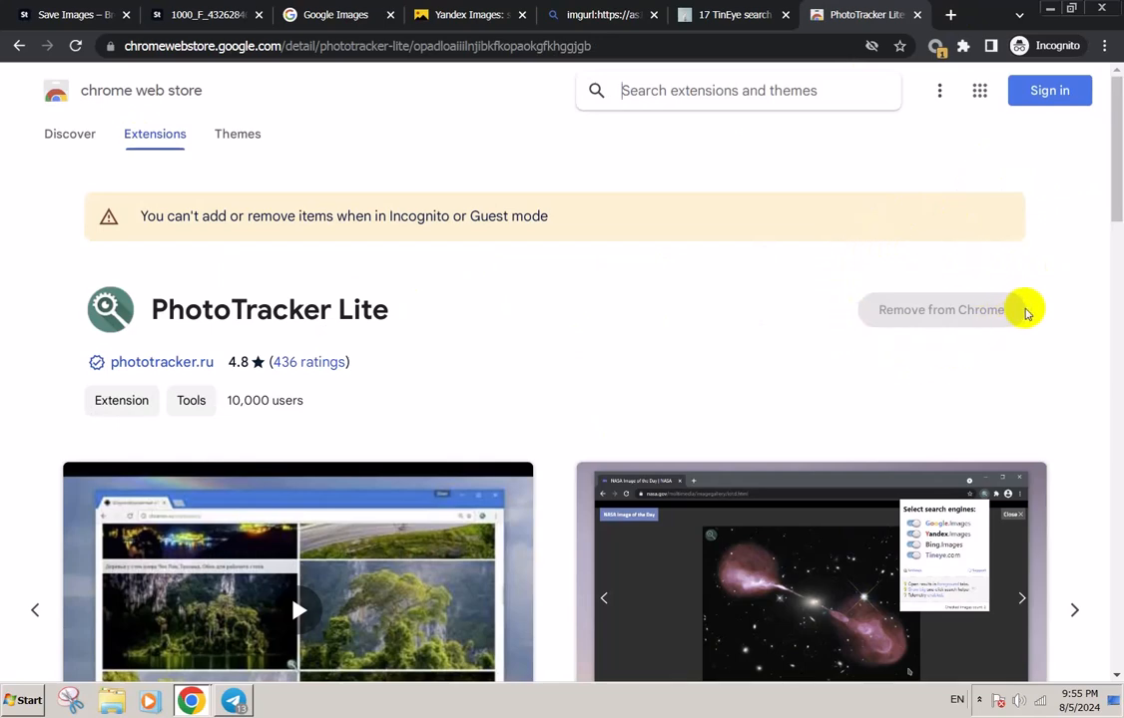
mouse_move(733, 284)
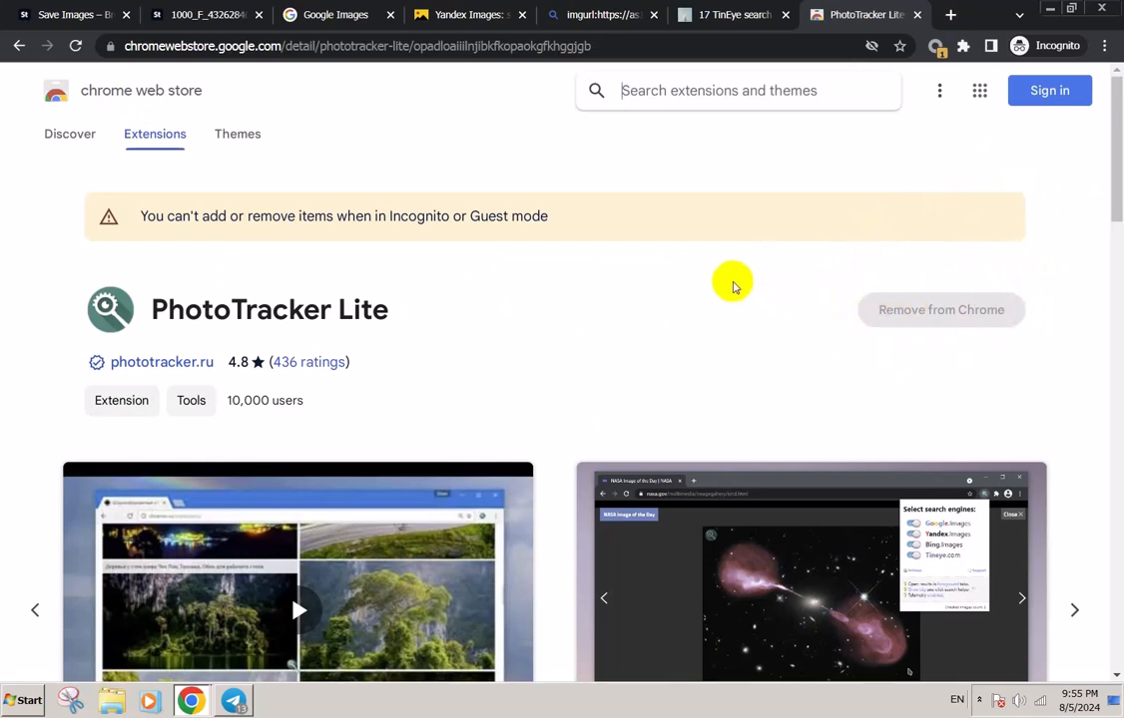
mouse_move(303, 277)
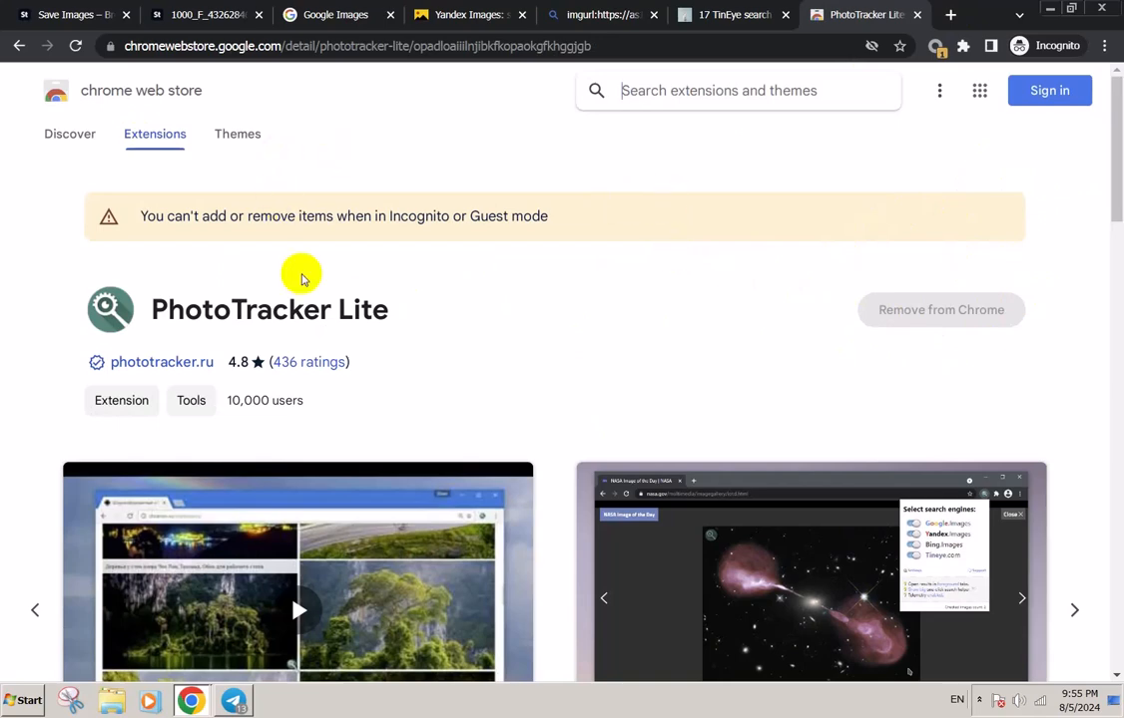
mouse_move(675, 296)
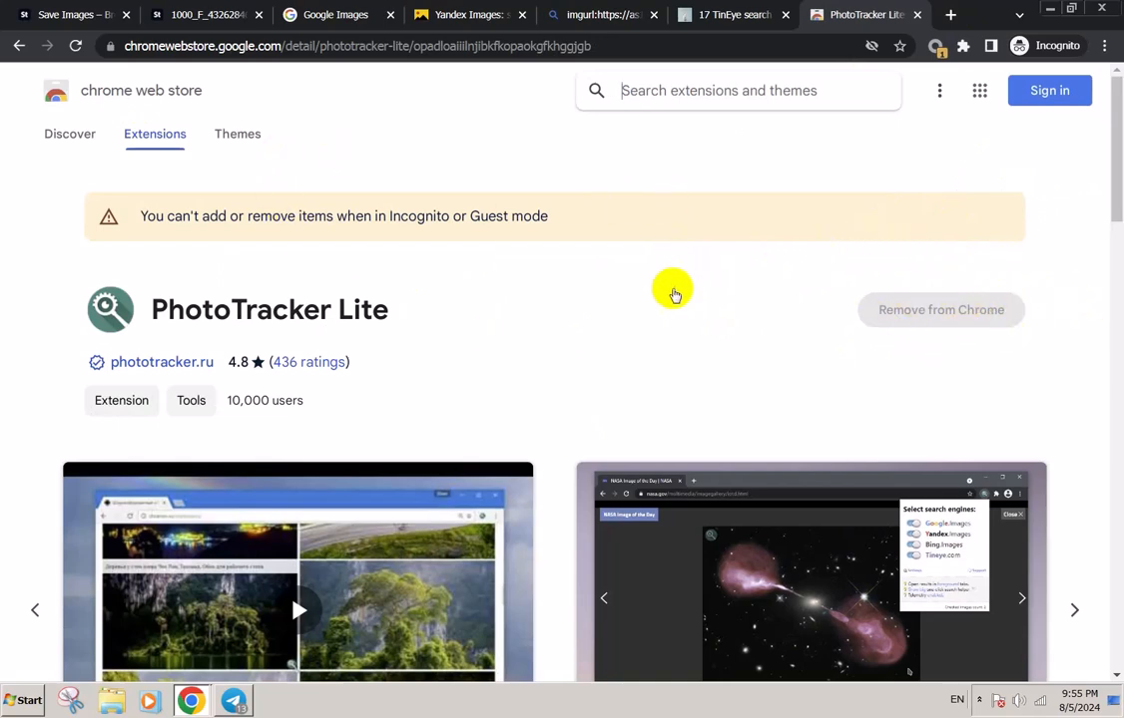
mouse_move(371, 217)
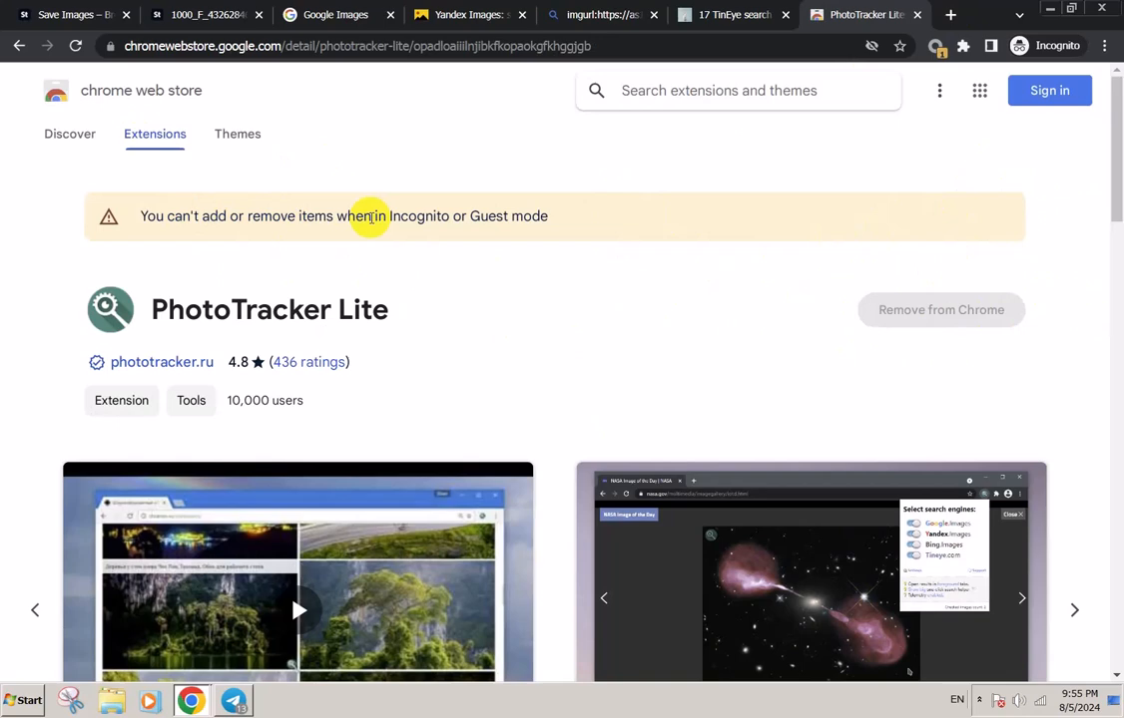
mouse_move(824, 244)
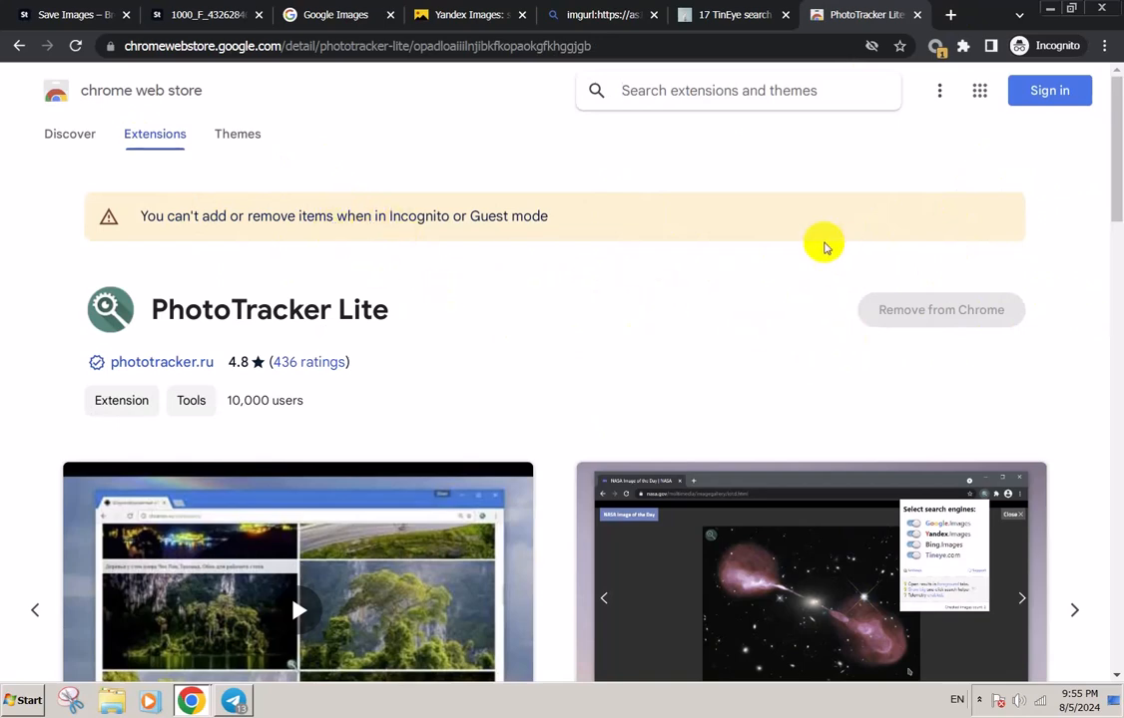
mouse_move(732, 14)
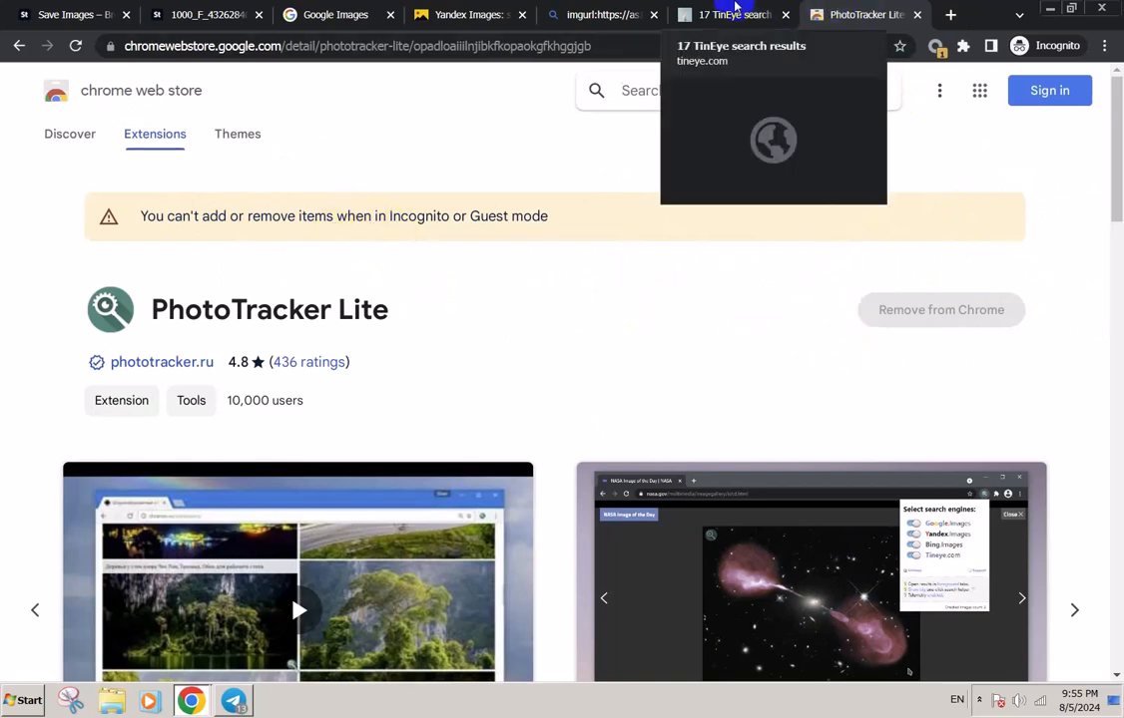
Review the Yandex and Google Images reverse-search results for the piggy-bank photo.
click(728, 14)
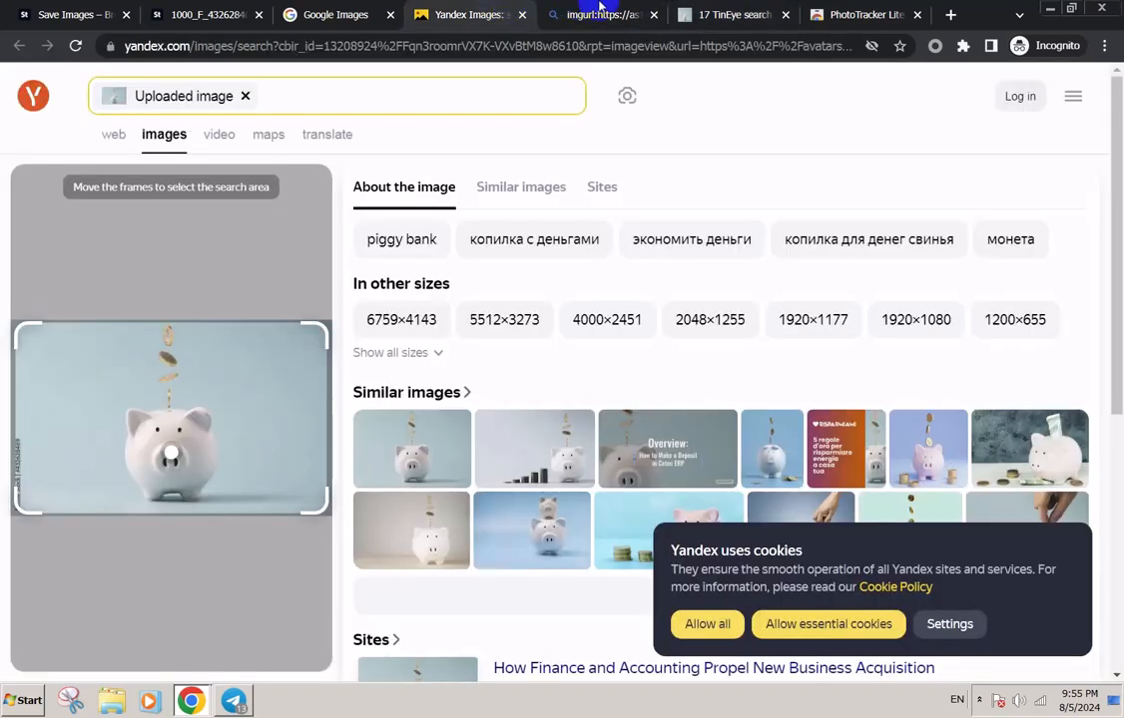
click(335, 14)
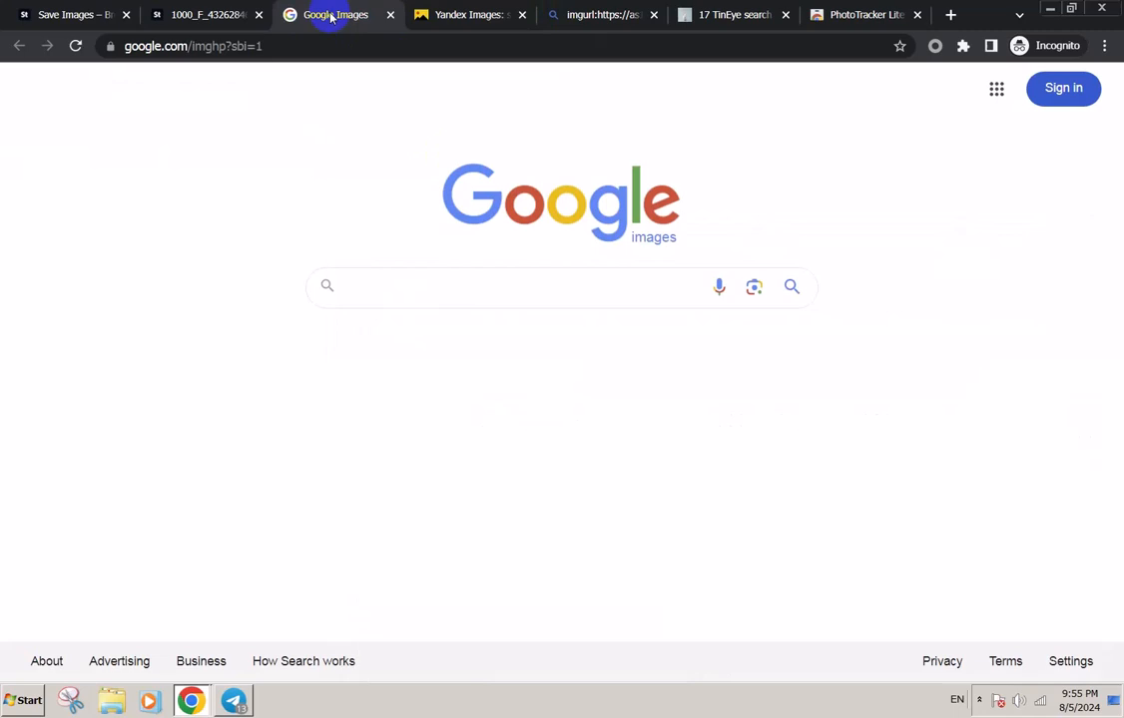
mouse_move(574, 164)
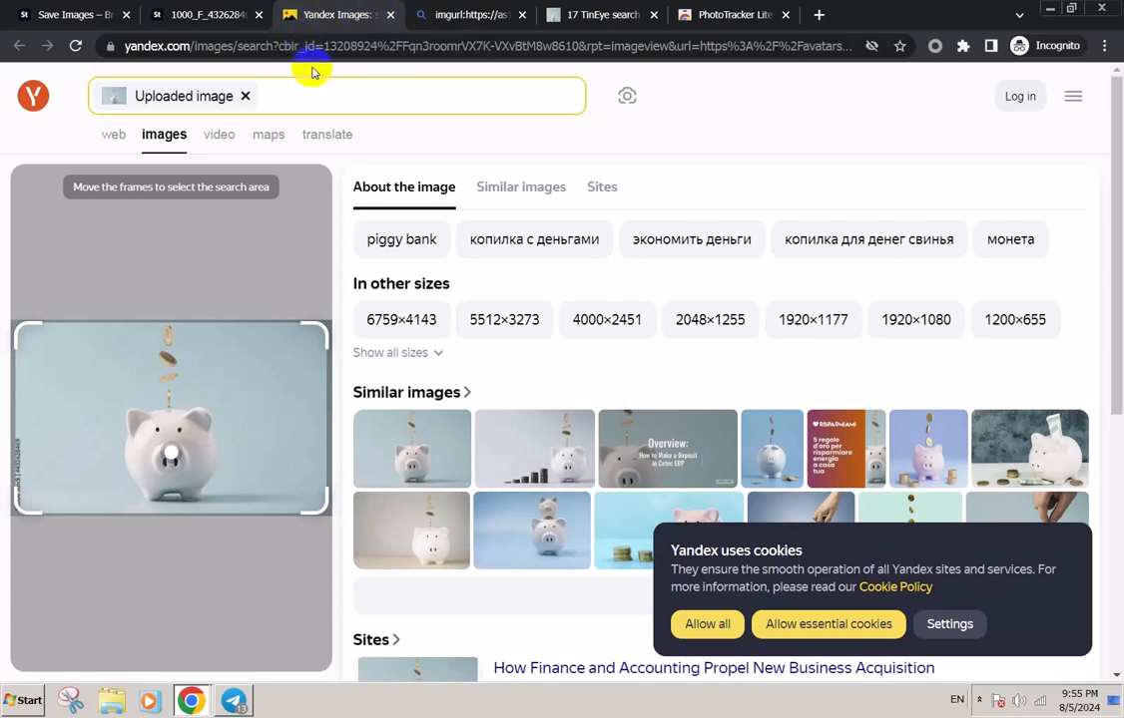
mouse_move(543, 14)
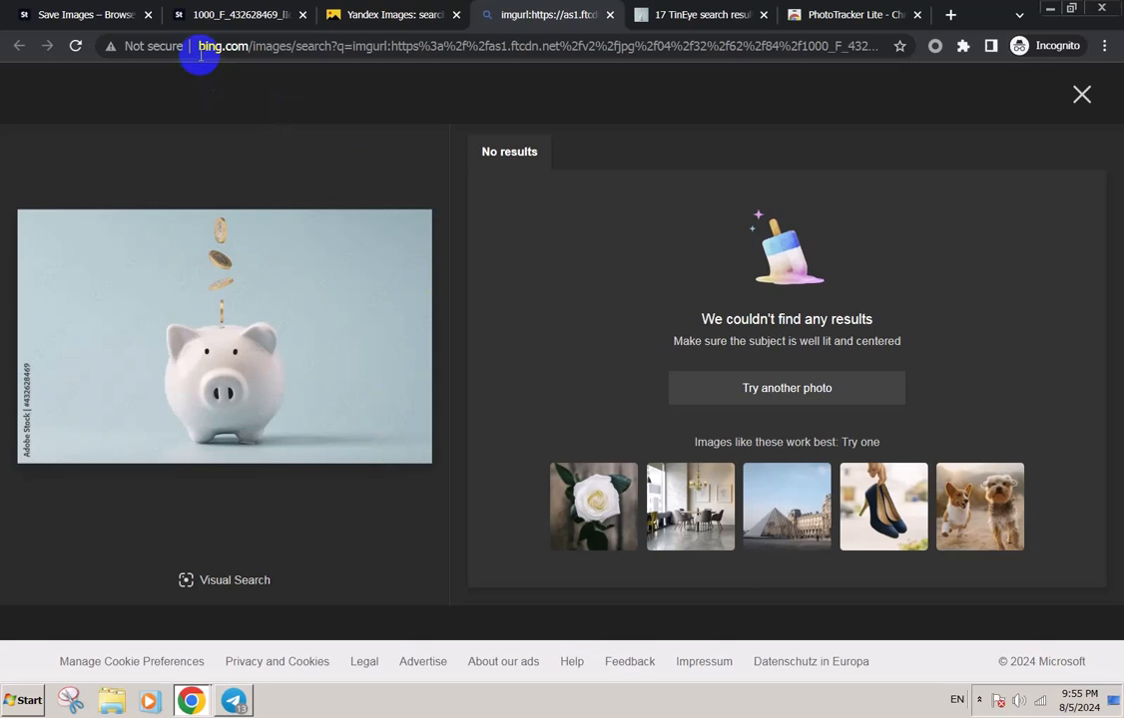
mouse_move(639, 112)
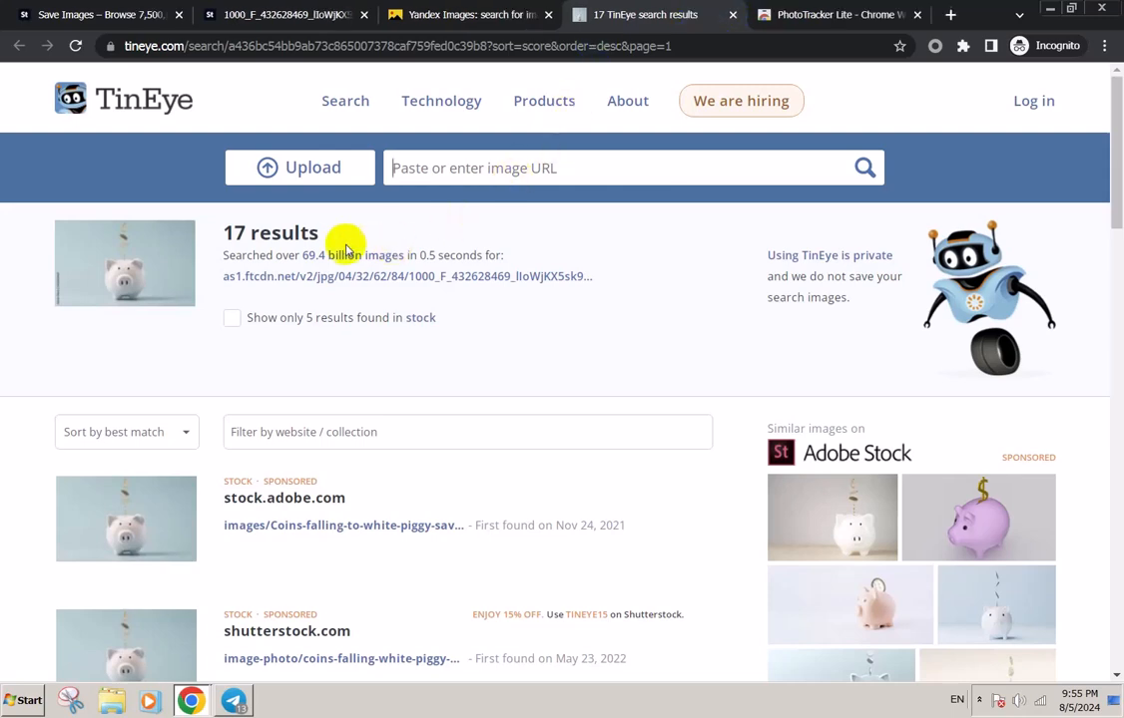
scroll(down, 3)
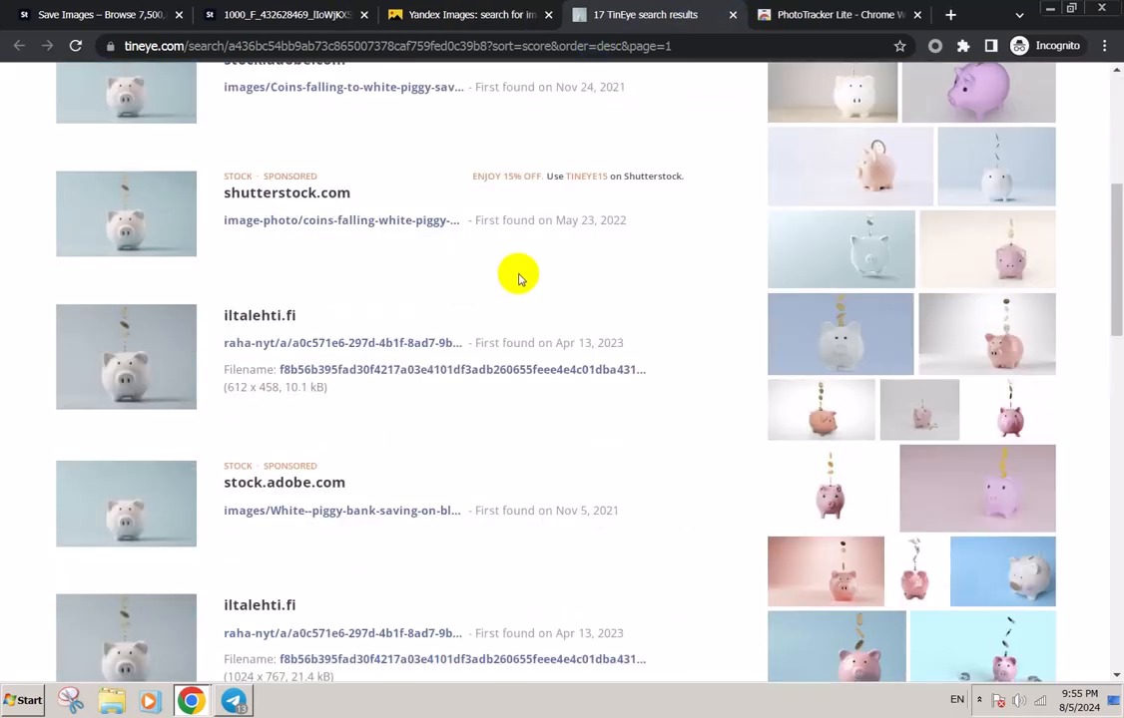
scroll(down, 3)
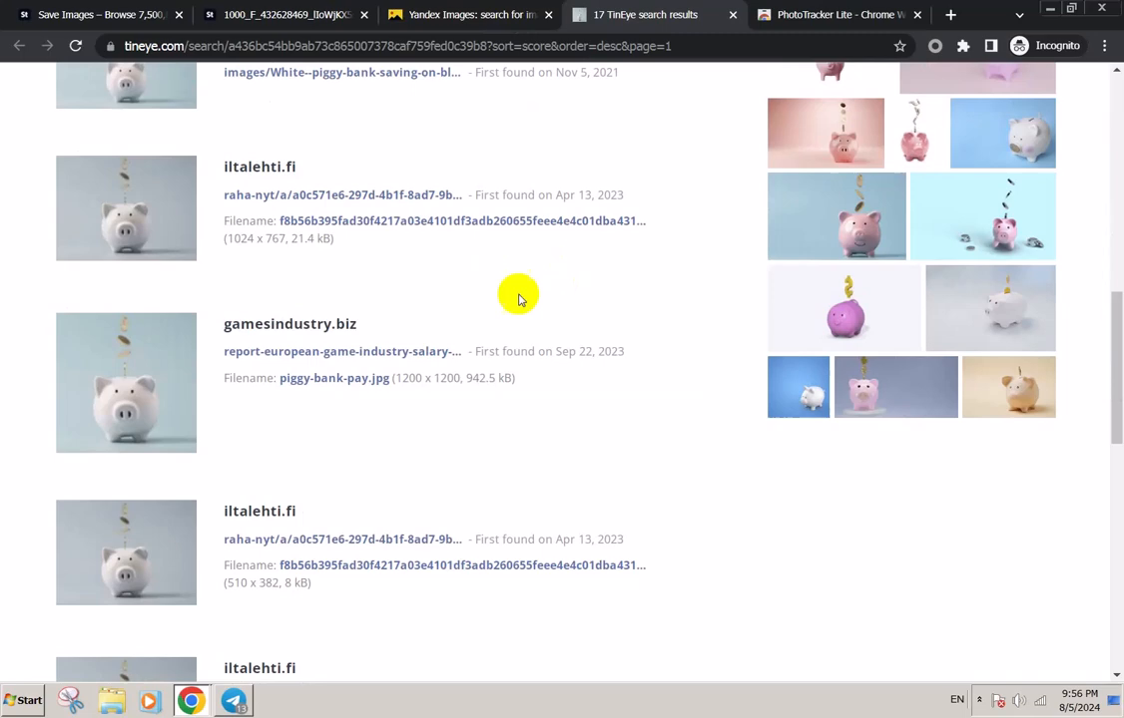
scroll(up, 3)
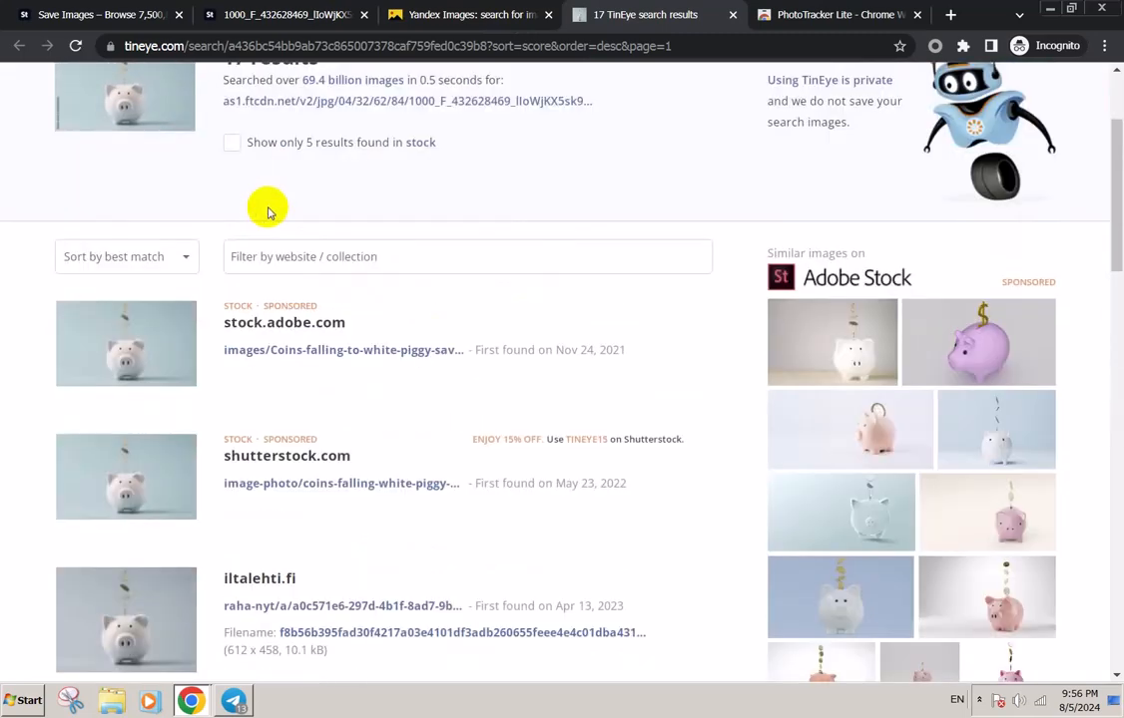
scroll(down, 3)
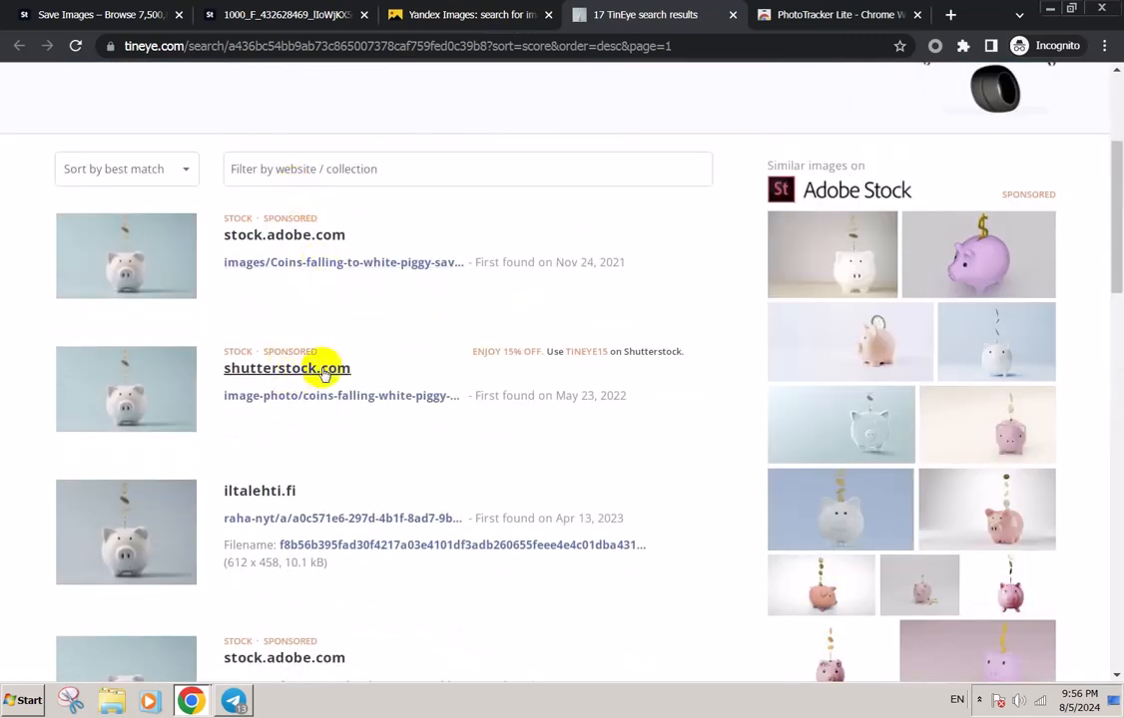
mouse_move(431, 327)
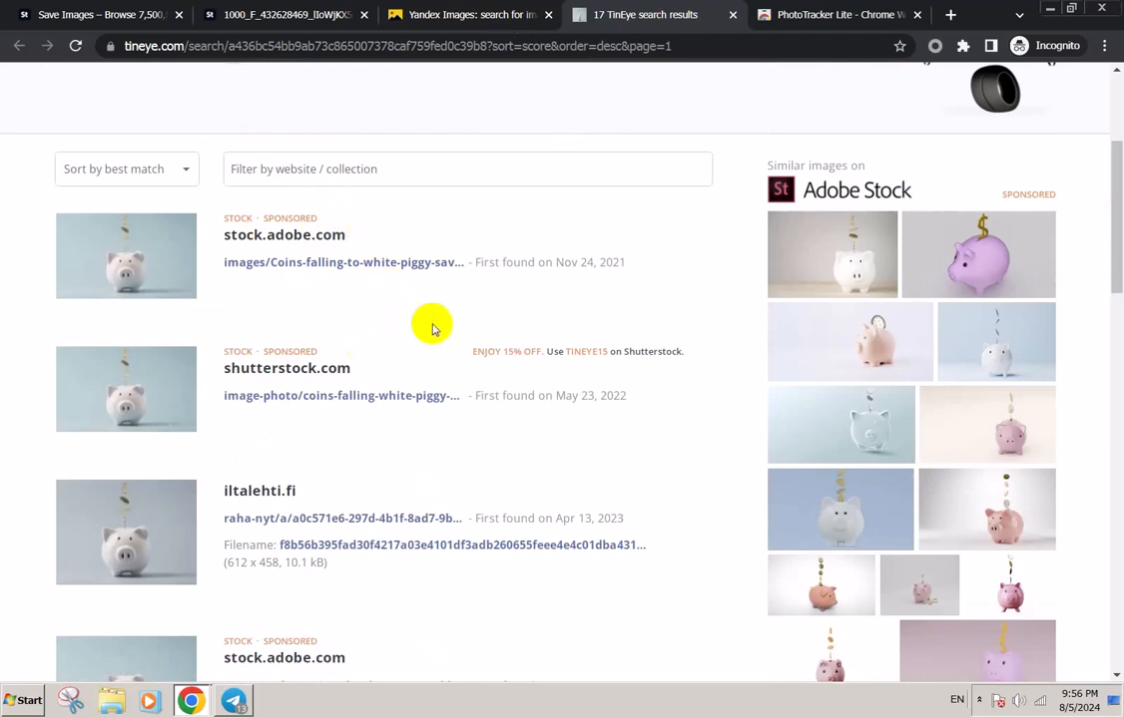
mouse_move(196, 376)
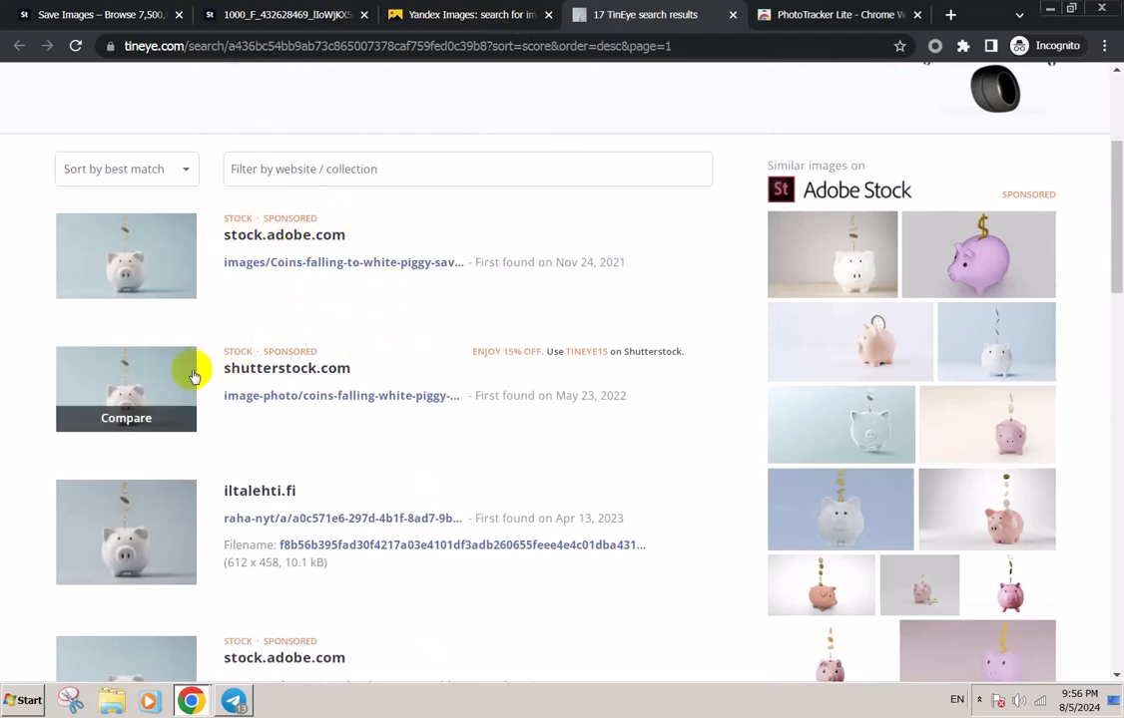
Browse the TinEye matches and sort them by biggest image, surfacing a 2048 x 1533 copy.
scroll(down, 3)
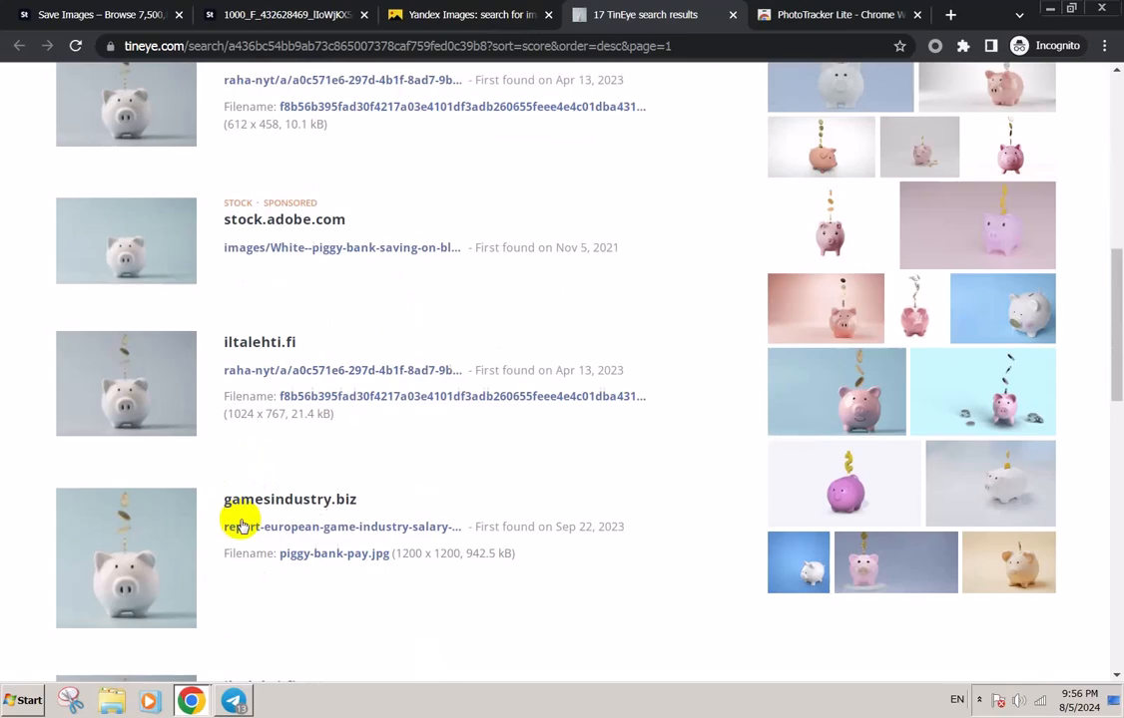
scroll(down, 3)
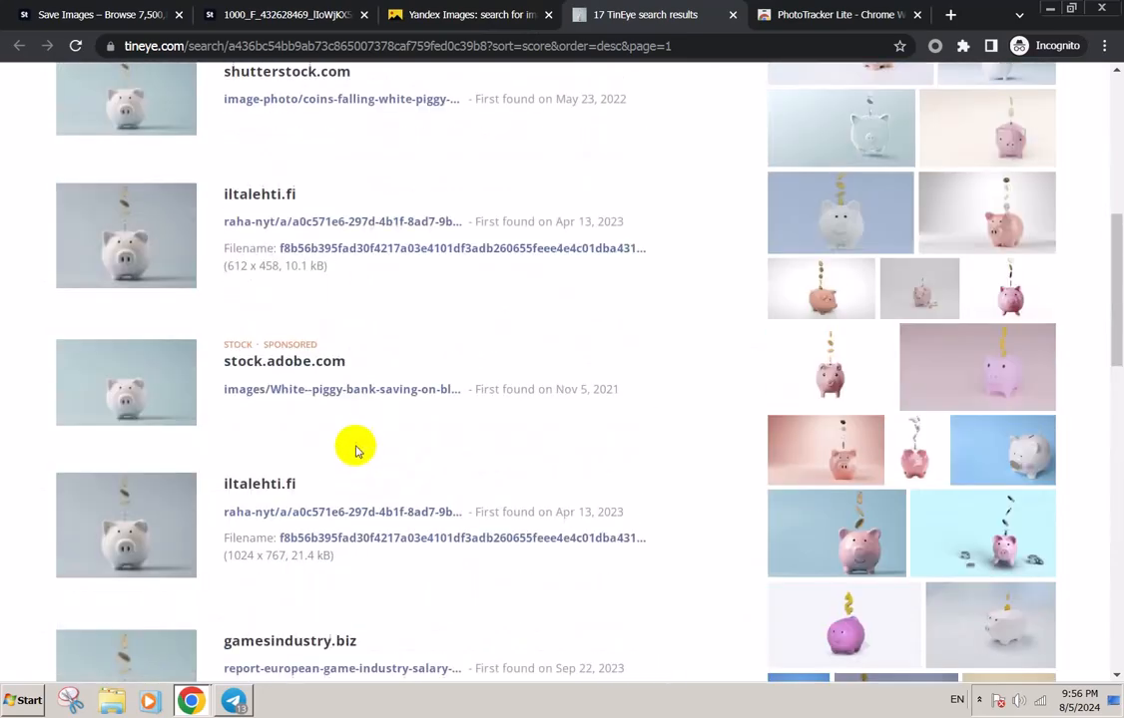
scroll(up, 3)
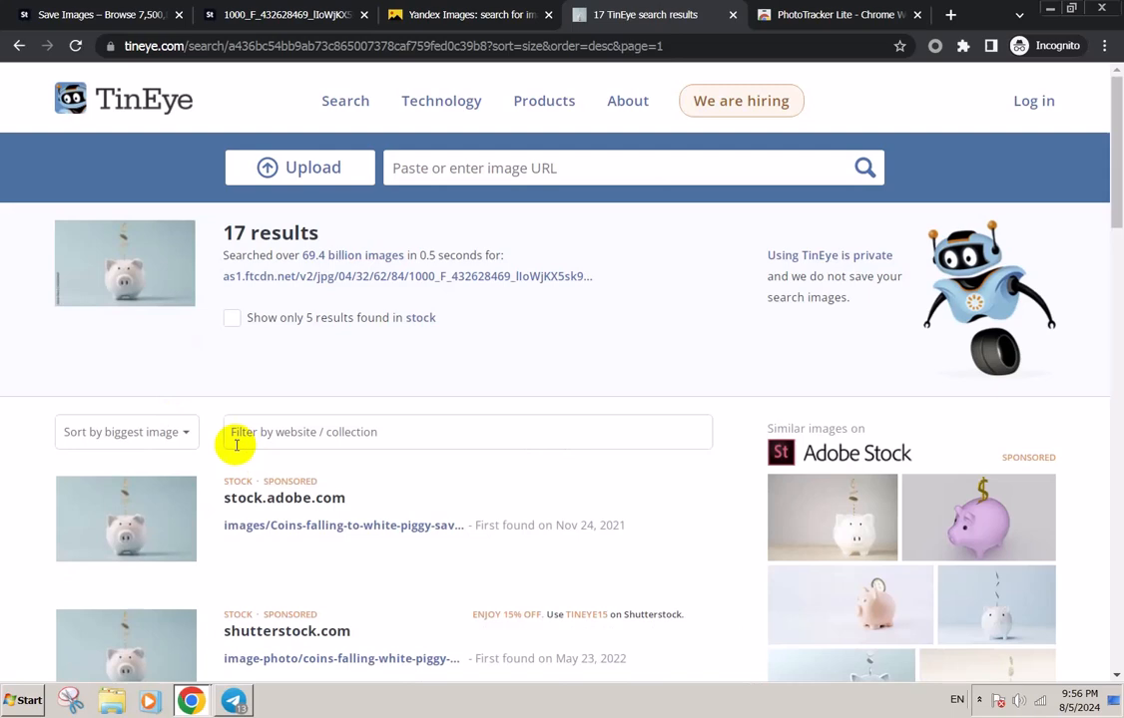
scroll(down, 3)
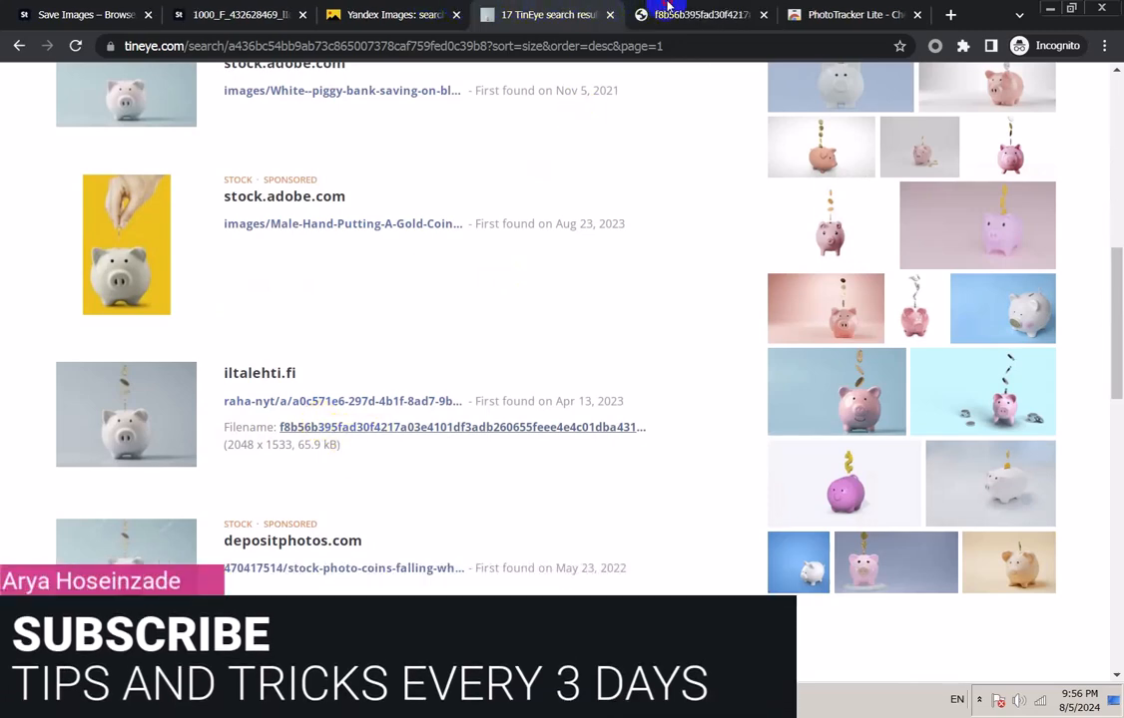
View the 2048 x 1533 iltalehti.fi copy full-size twice, returning to TinEye each time.
click(463, 427)
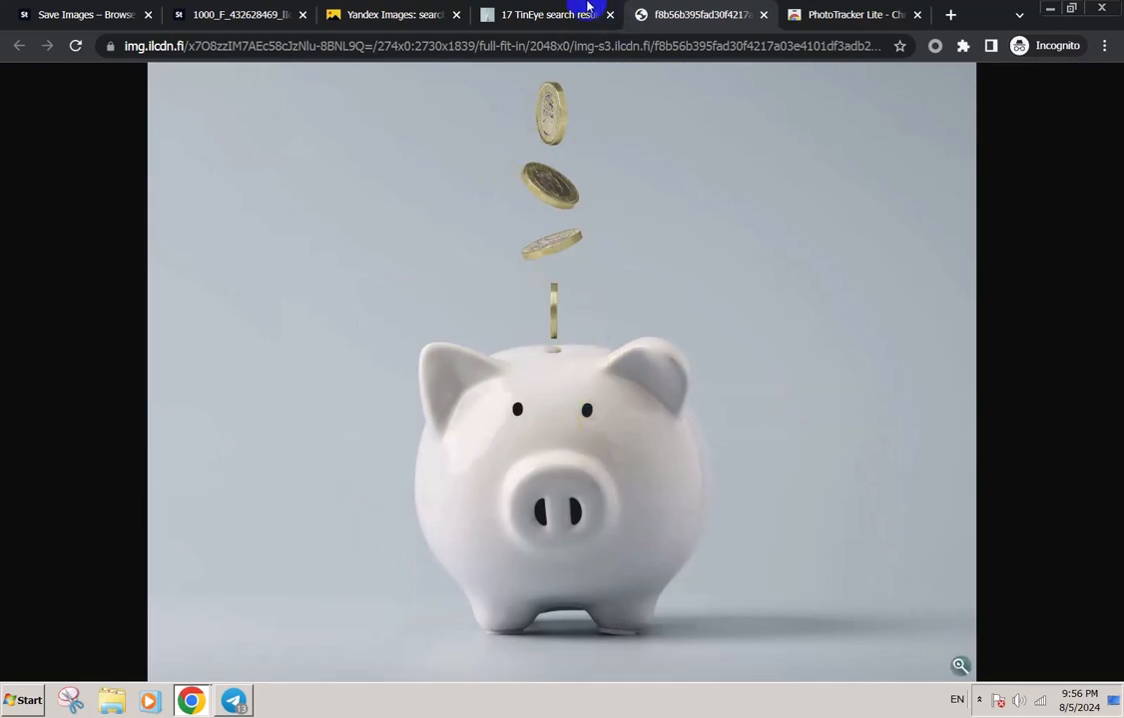
click(543, 14)
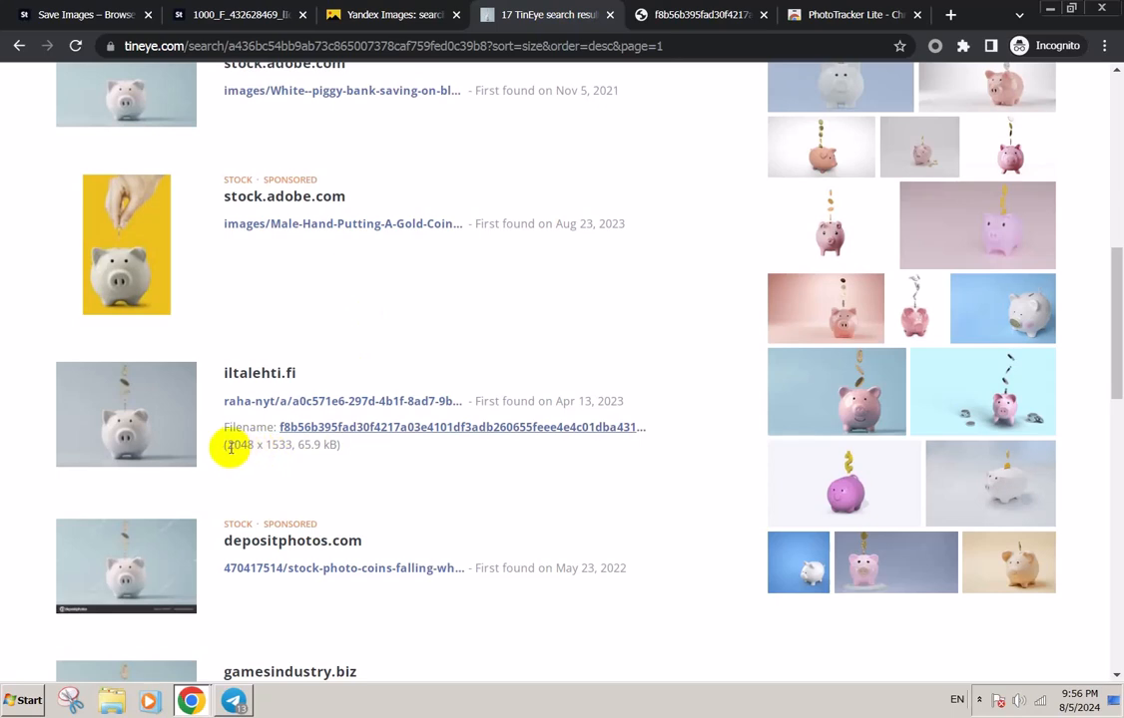
double_click(239, 443)
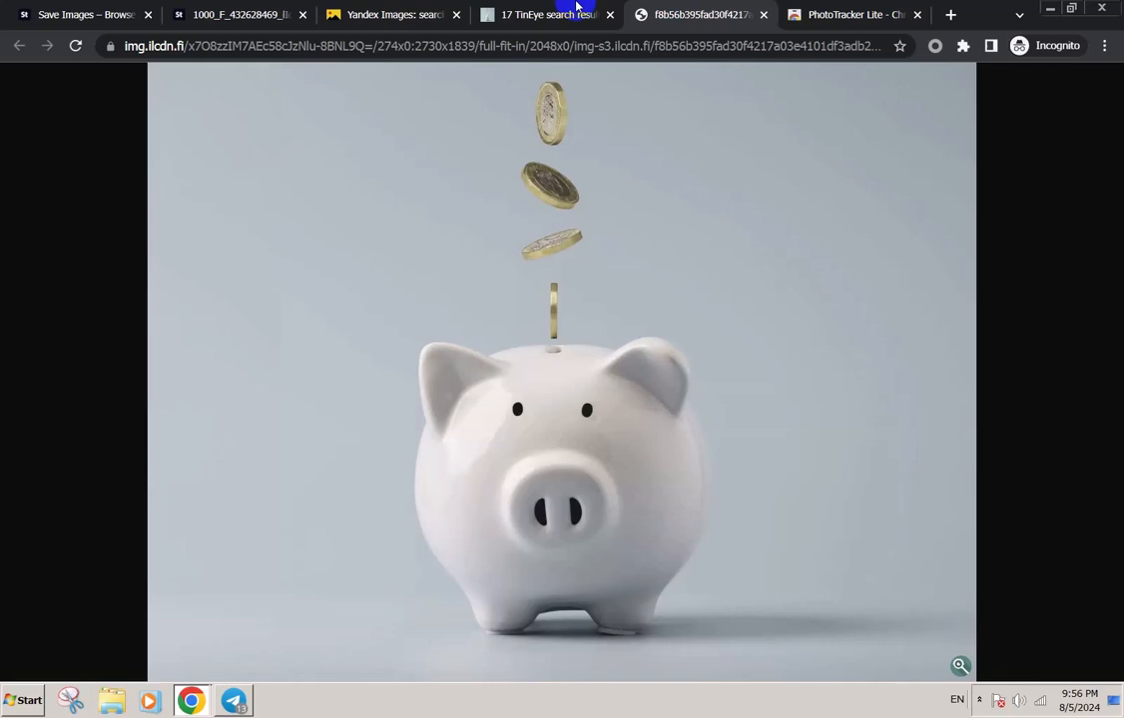
click(547, 14)
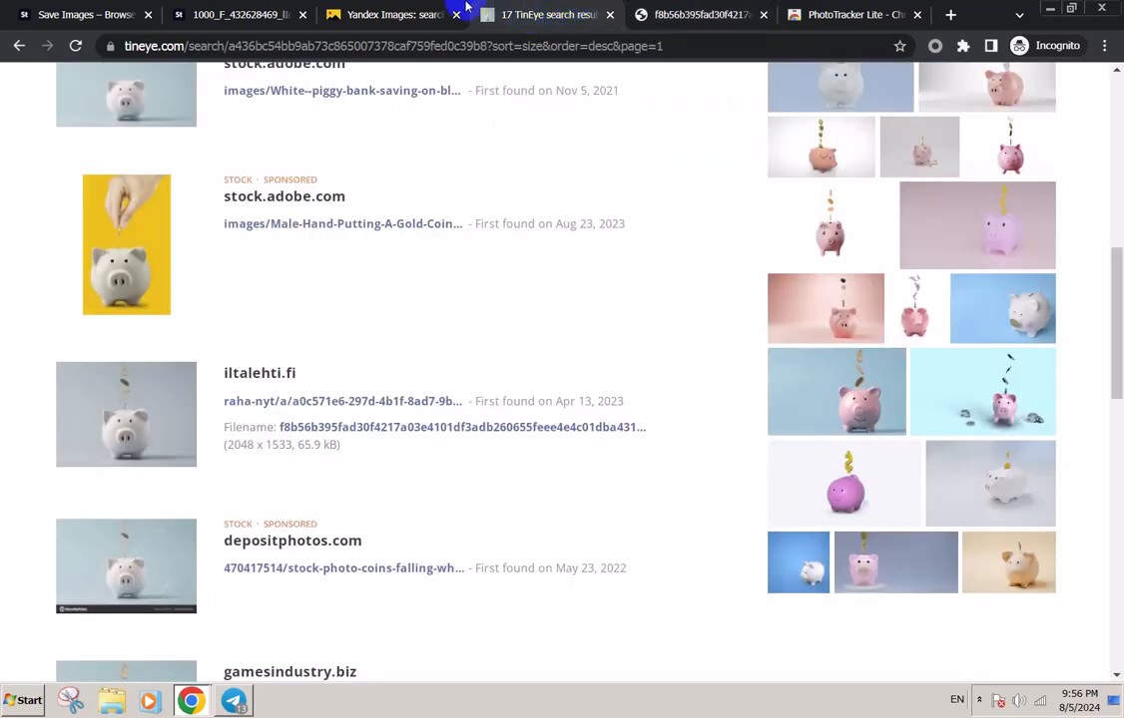
Follow Yandex's 6759x4143 size link for the piggy-bank image, which returns Forbidden.
click(389, 14)
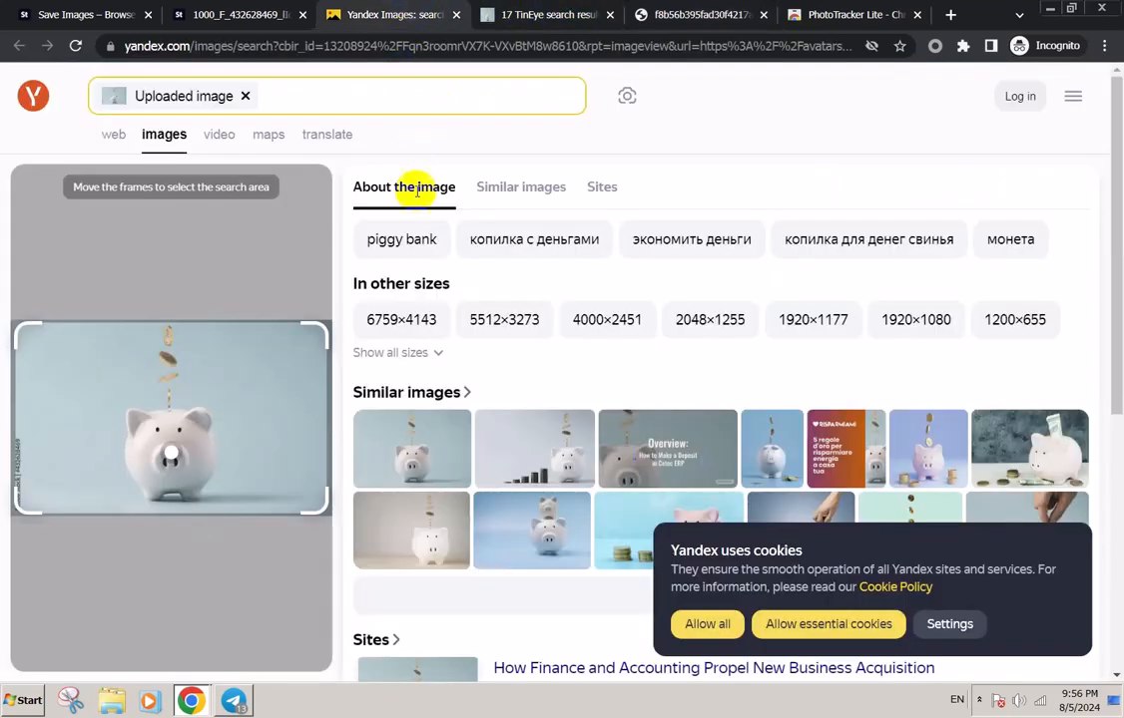
mouse_move(392, 359)
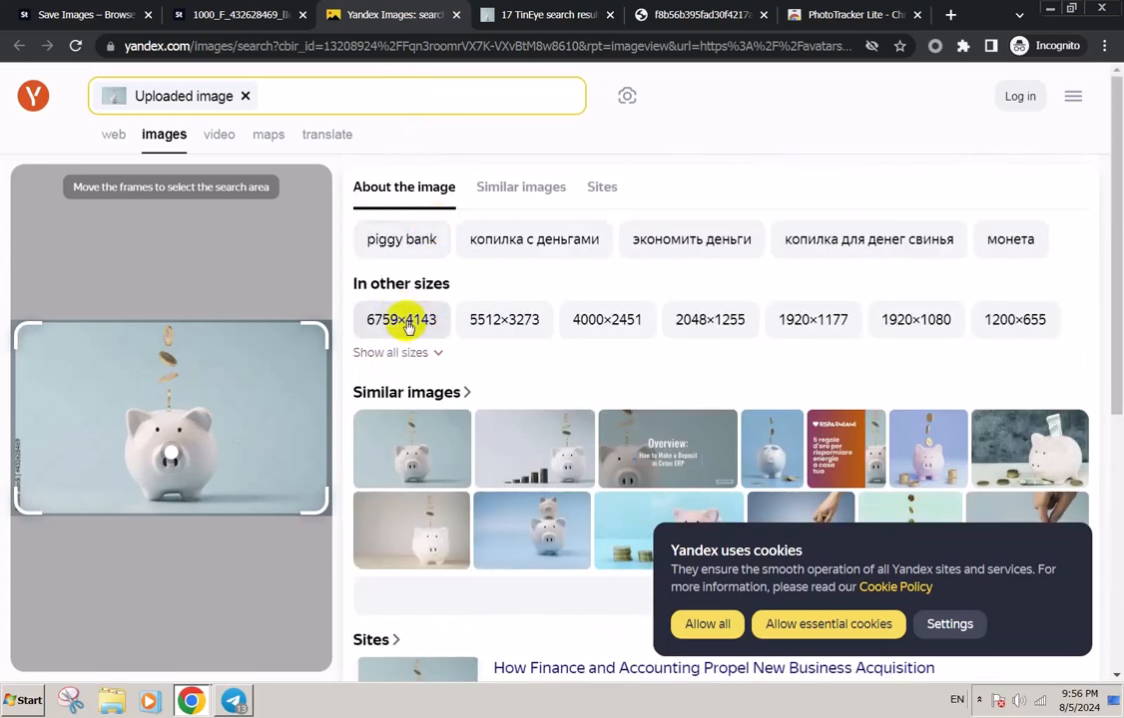
click(400, 319)
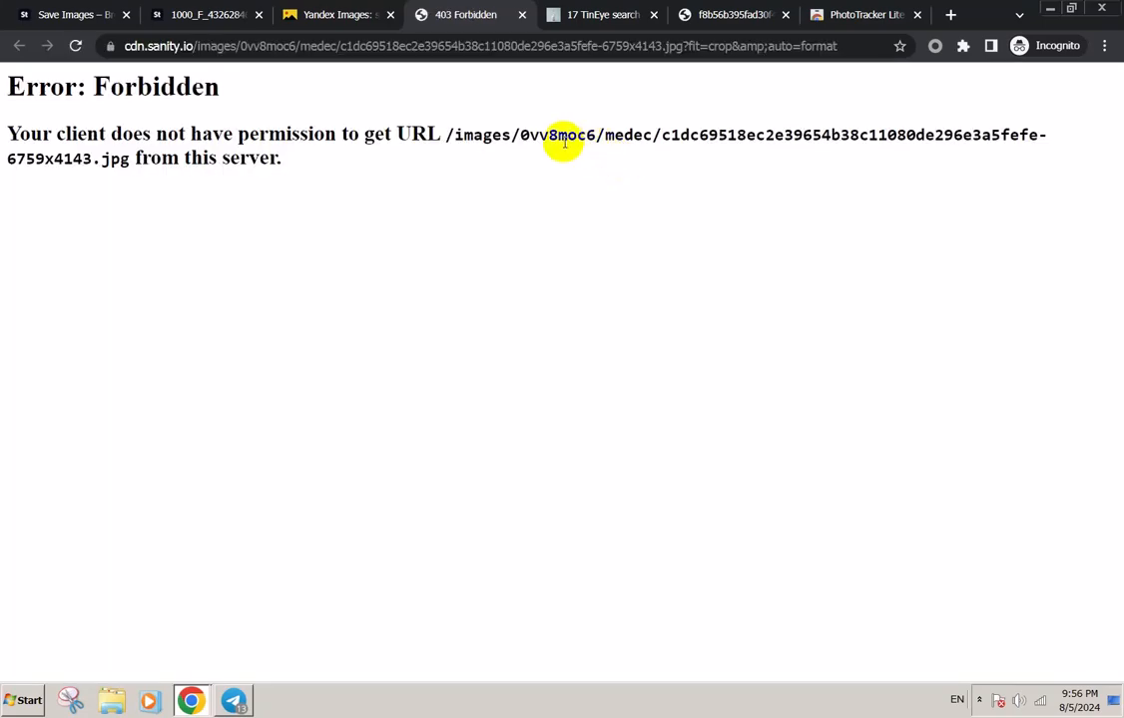
click(337, 14)
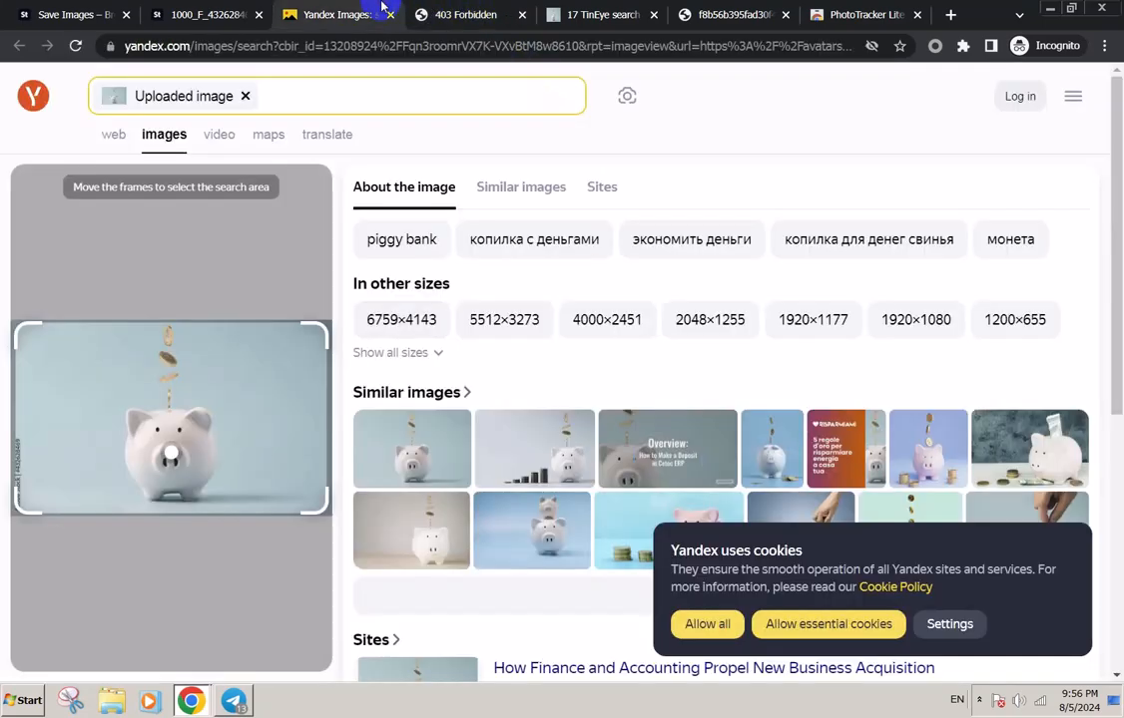
scroll(down, 3)
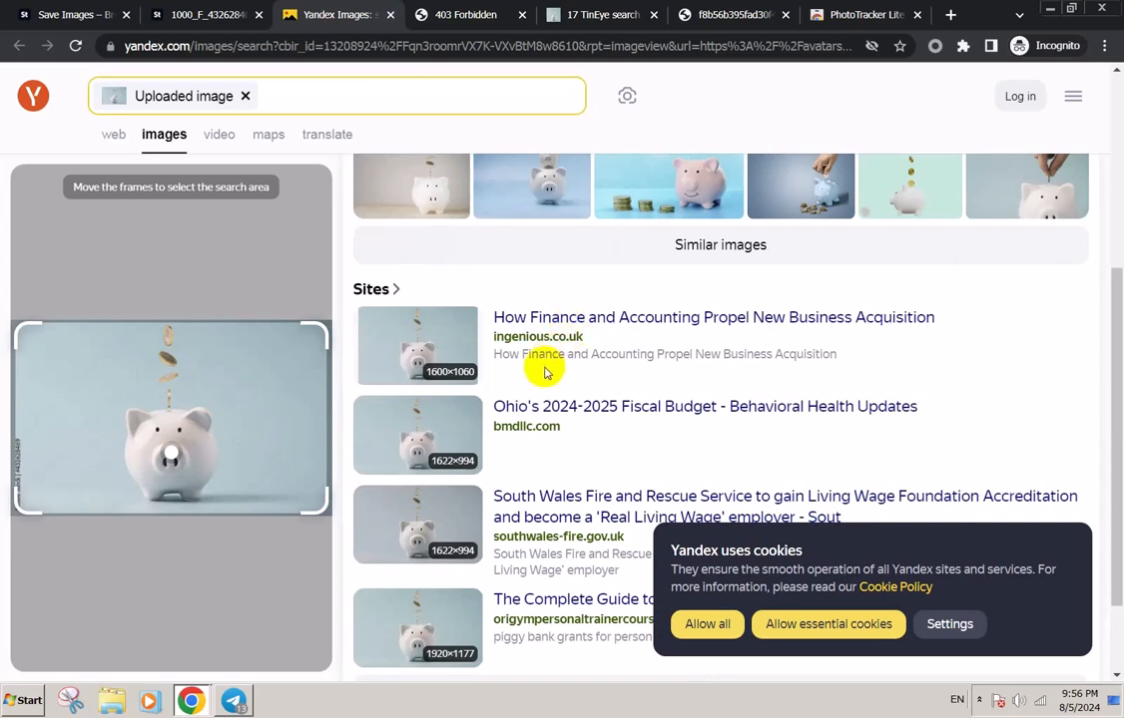
mouse_move(429, 439)
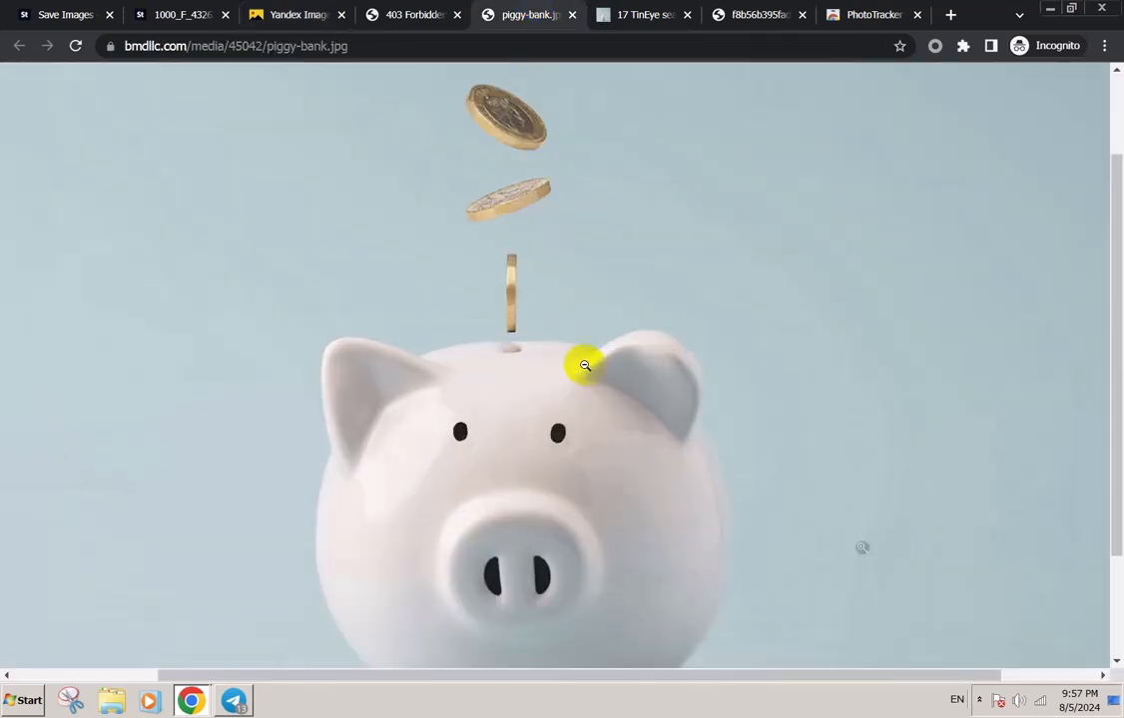
Open the bmdllc.com and another listed site's copies of the image in new tabs.
click(585, 366)
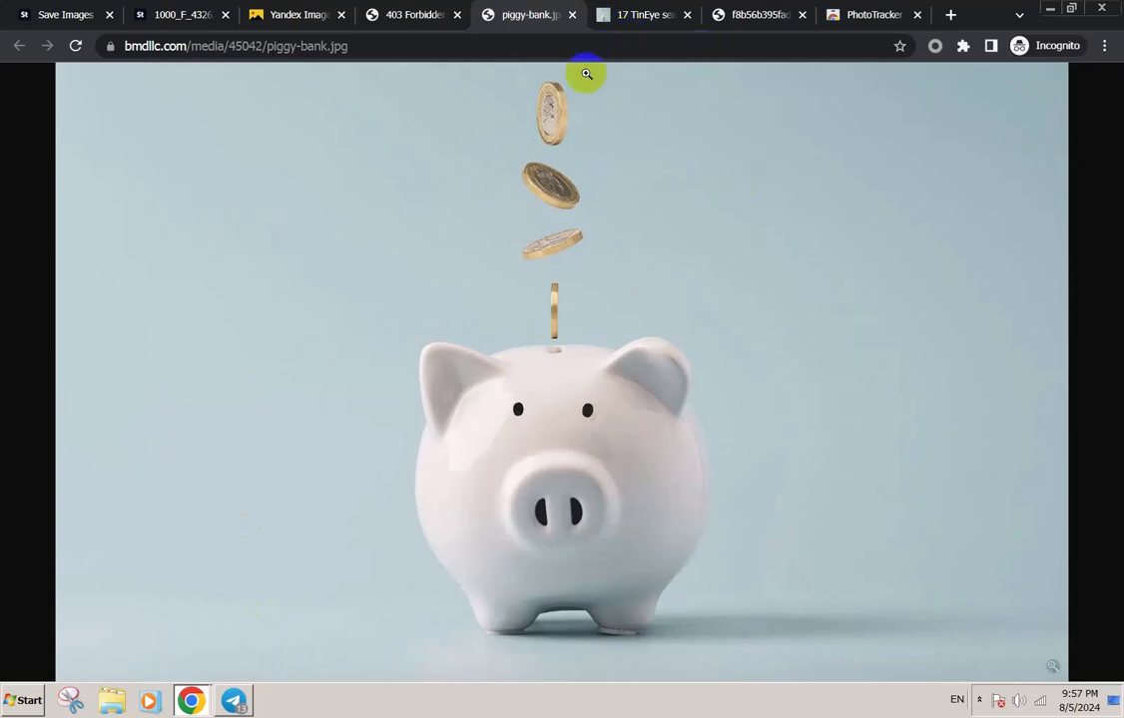
mouse_move(601, 275)
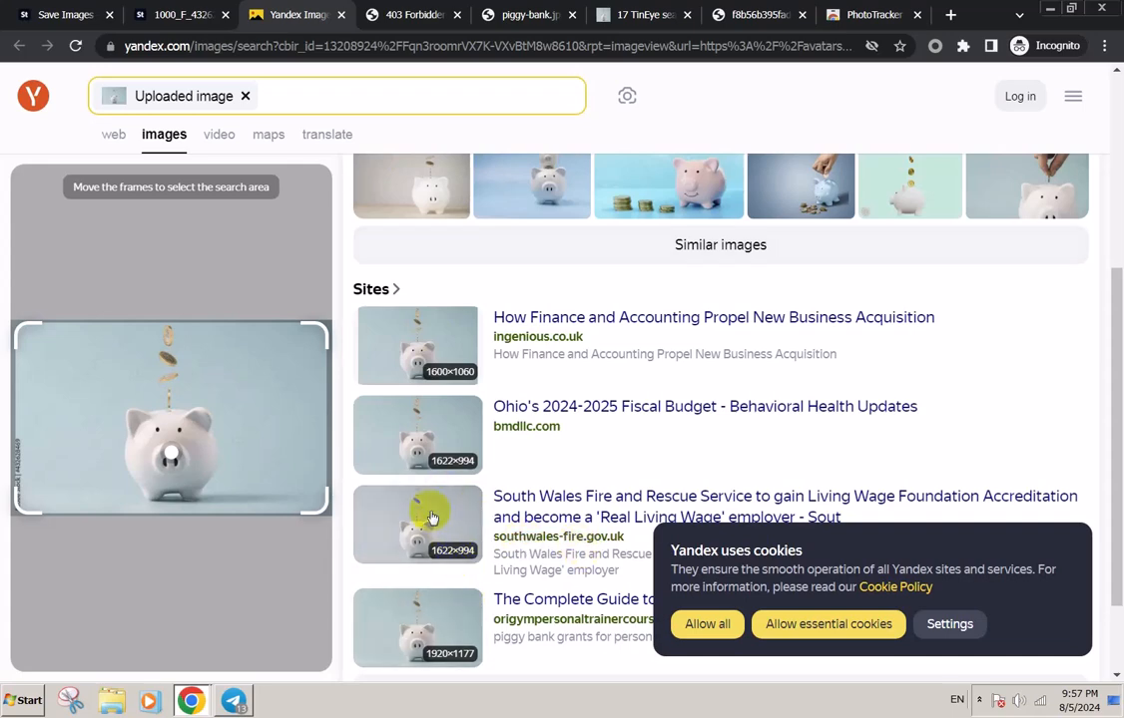
scroll(down, 3)
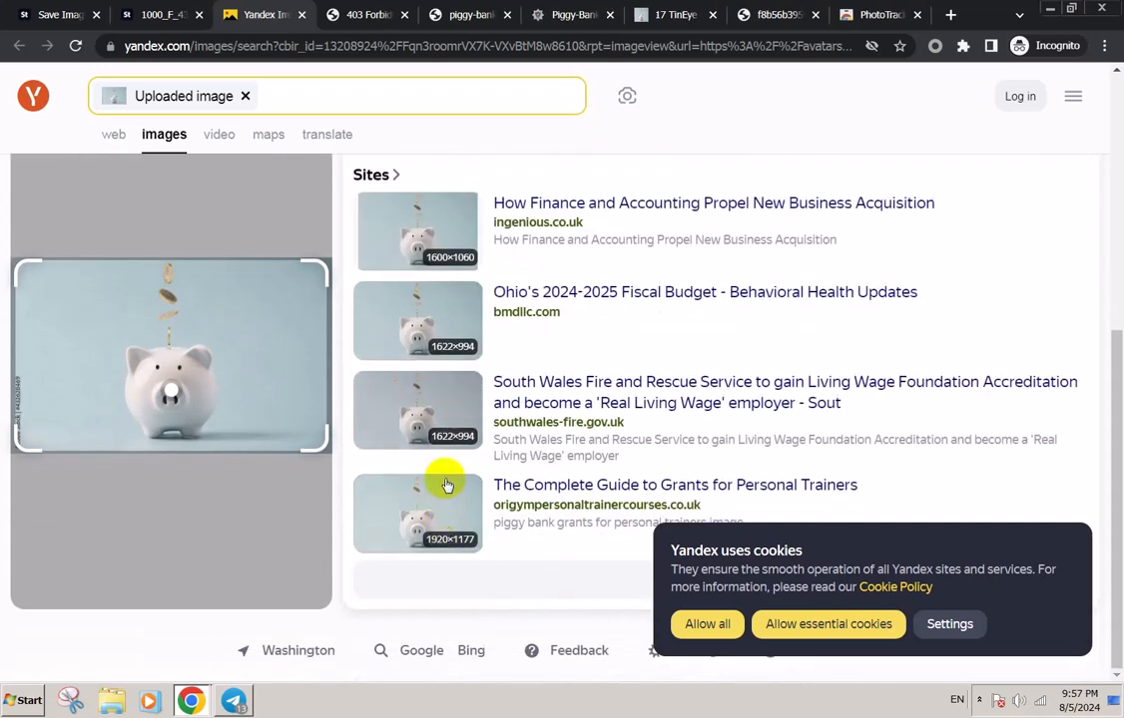
click(417, 411)
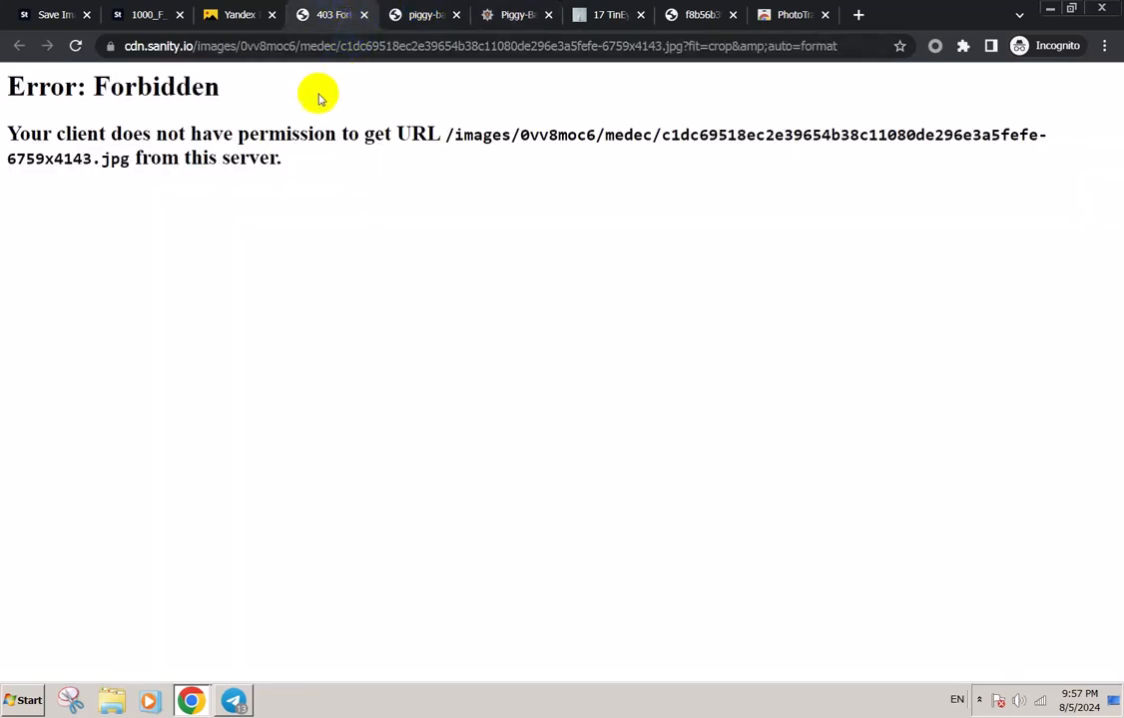
mouse_move(455, 266)
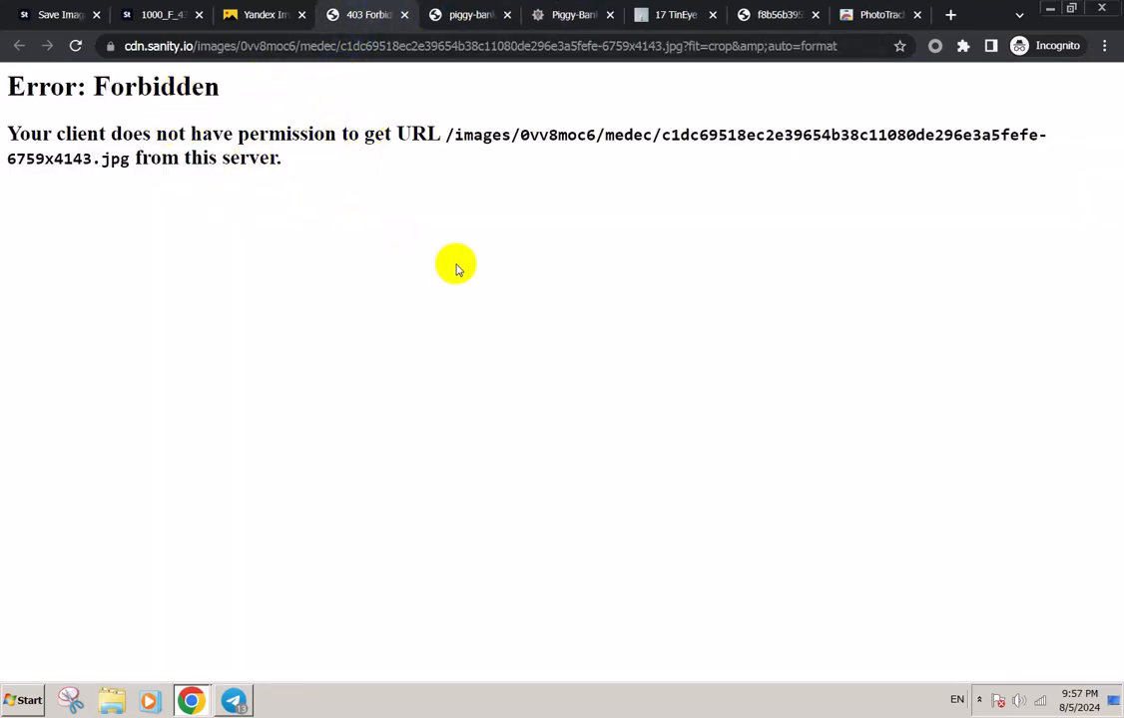
Switch the proxy so the cdn.sanity.io 6759x4143 original loads, and copy the image.
click(979, 698)
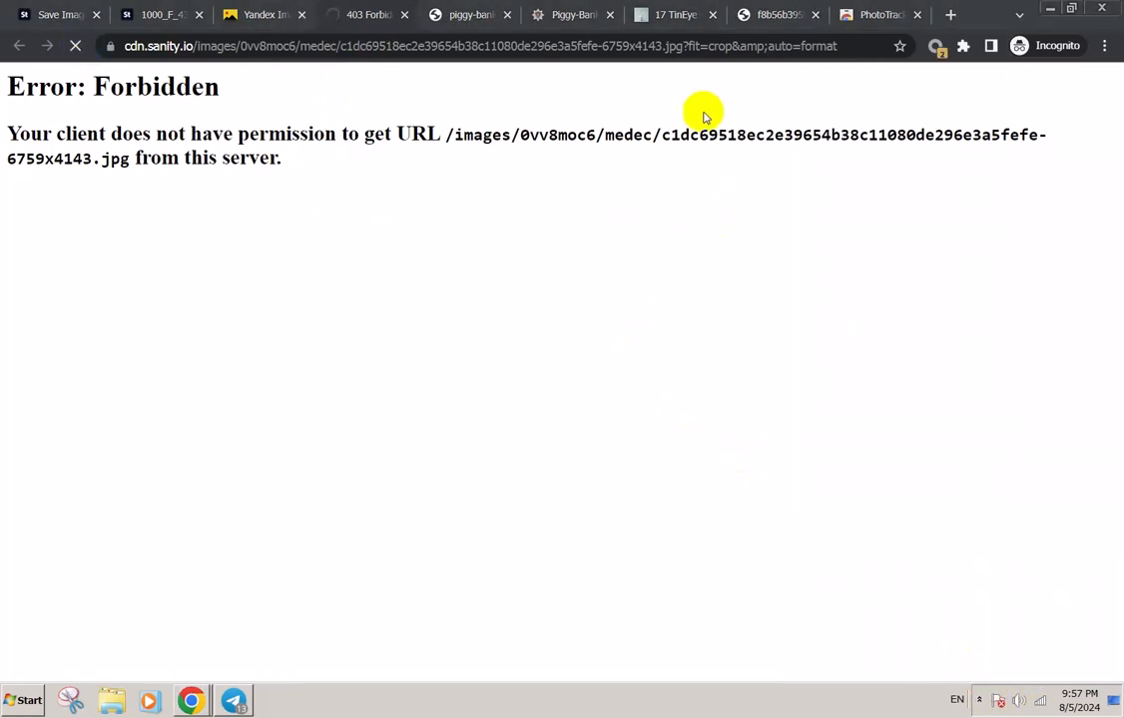
click(74, 46)
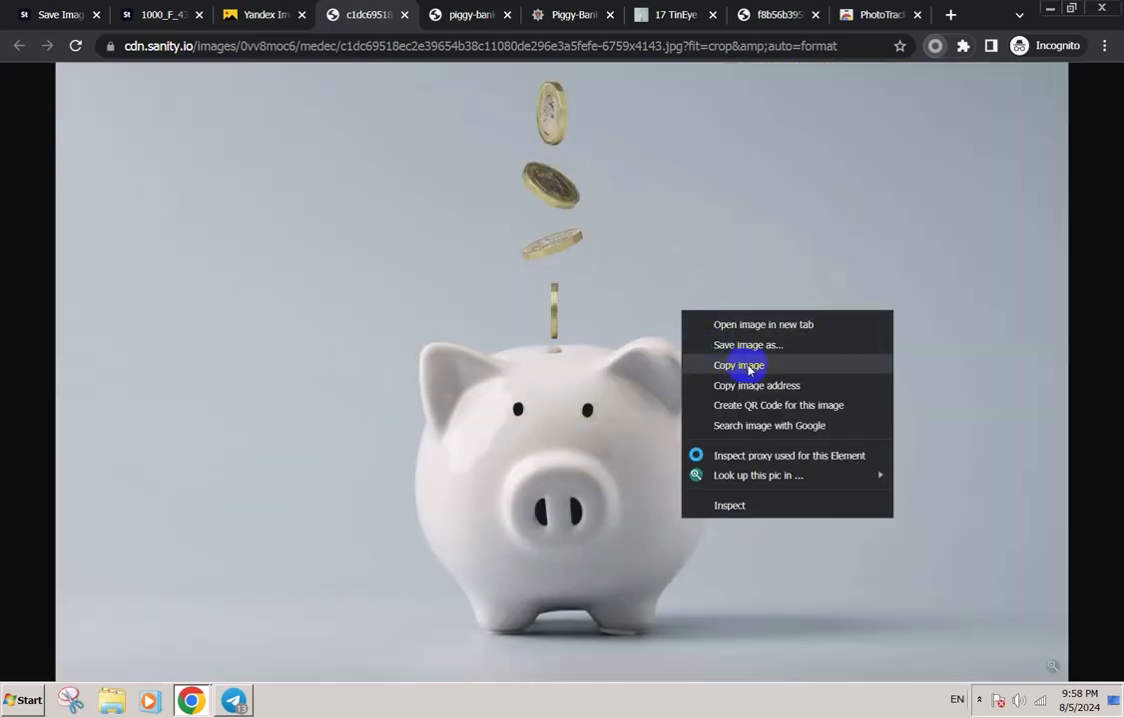
click(739, 365)
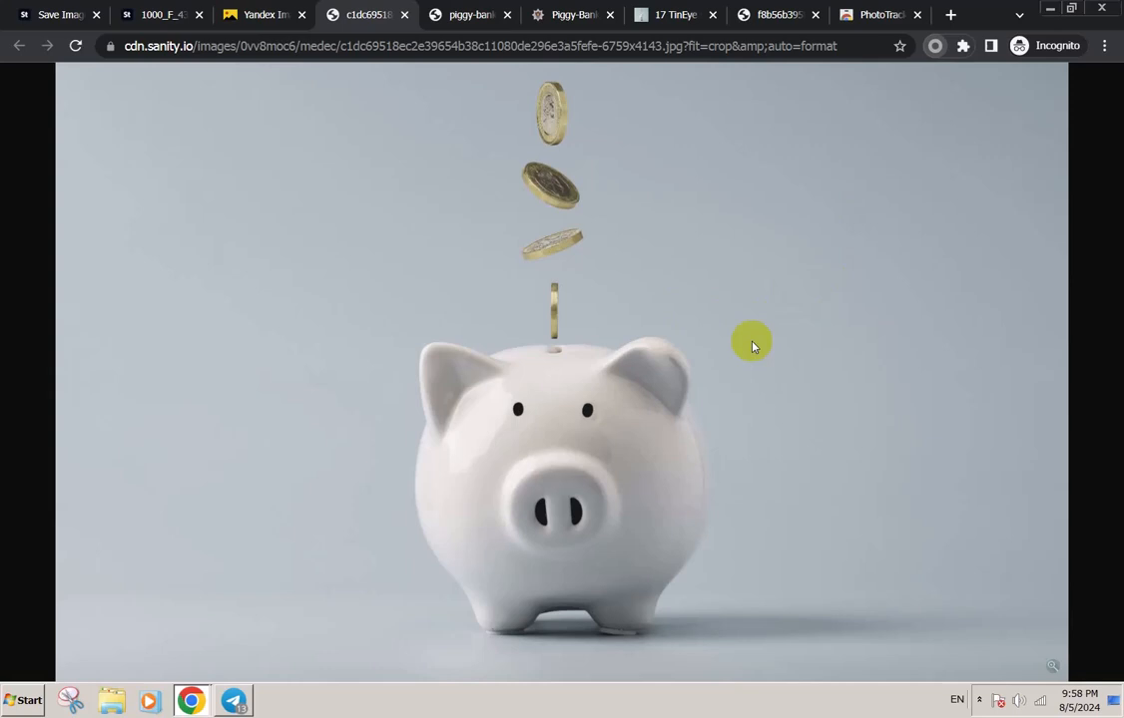
click(934, 46)
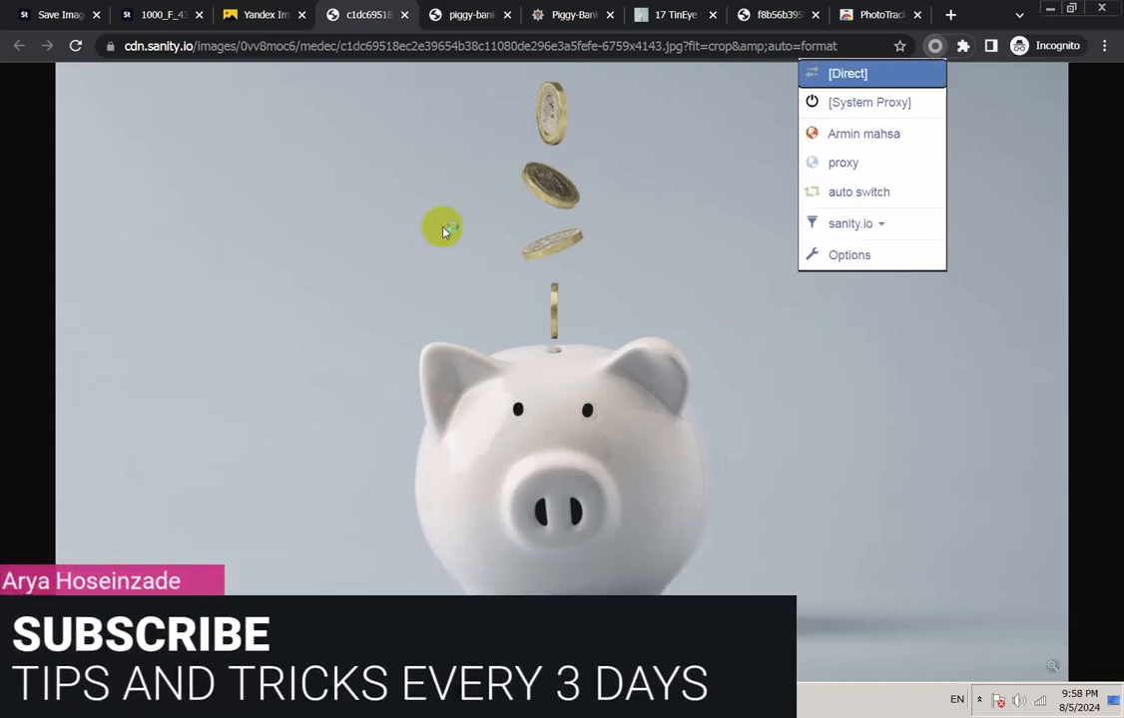
mouse_move(615, 260)
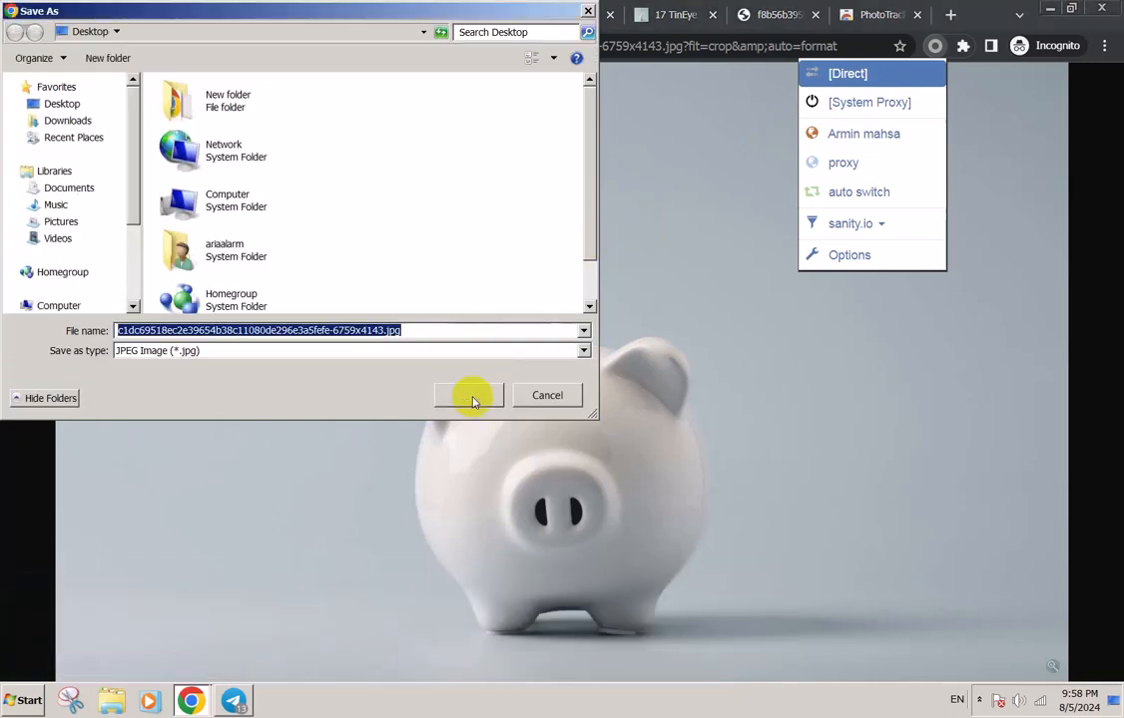
Save the full-size piggy-bank image as a JPEG on the desktop.
click(469, 396)
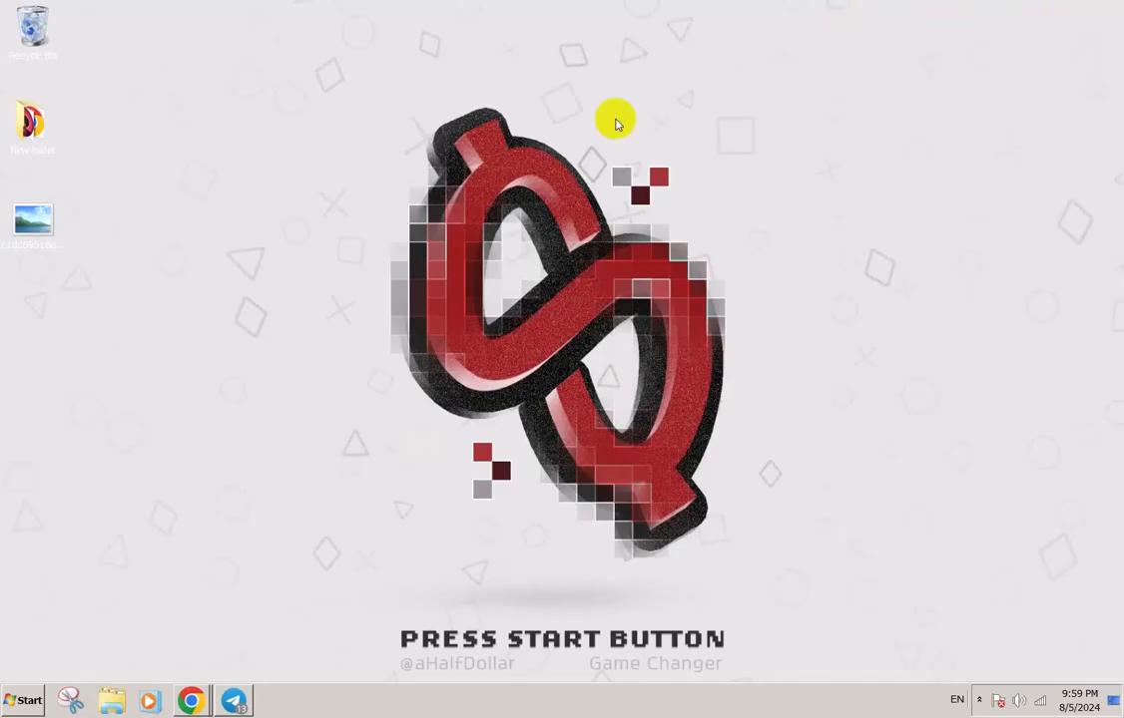
mouse_move(192, 674)
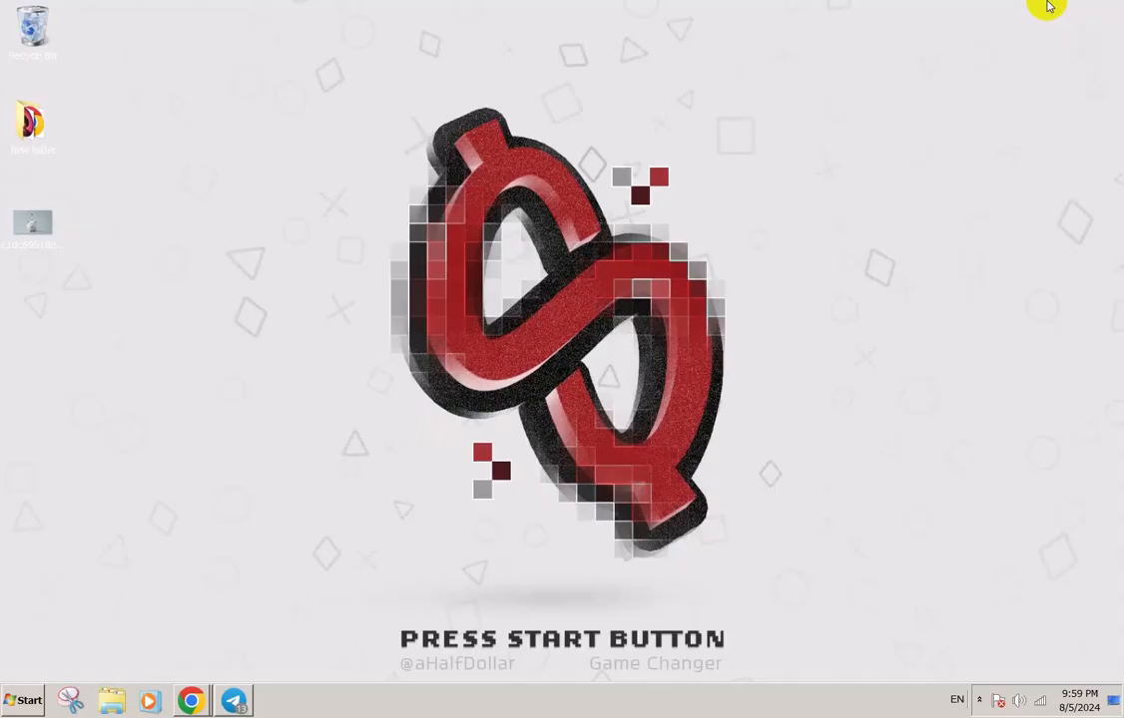
Check the saved JPEG's Details properties, confirming 6759 x 4143 pixels and 873 KB.
click(32, 222)
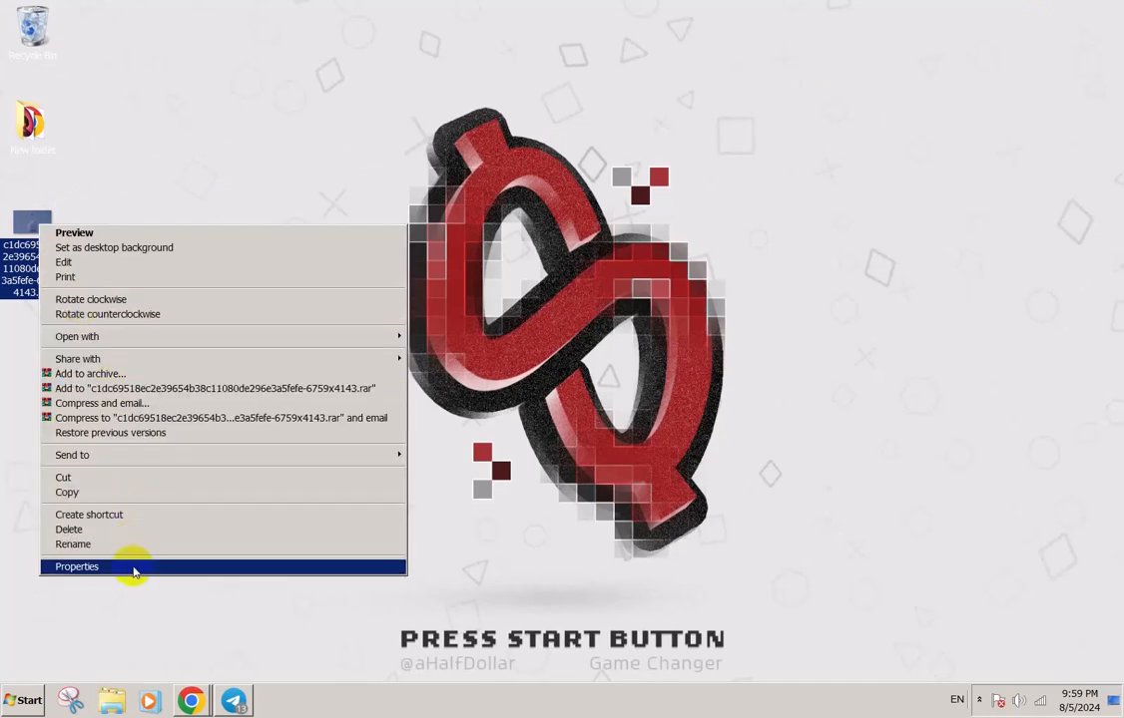
click(75, 567)
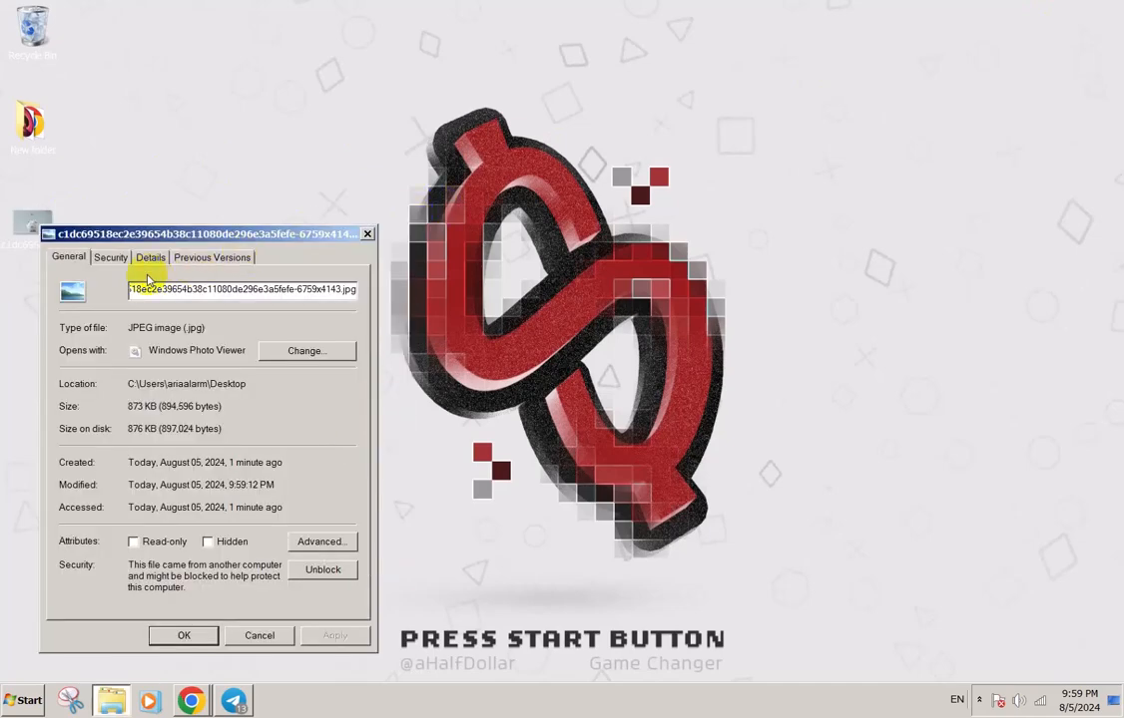
click(149, 258)
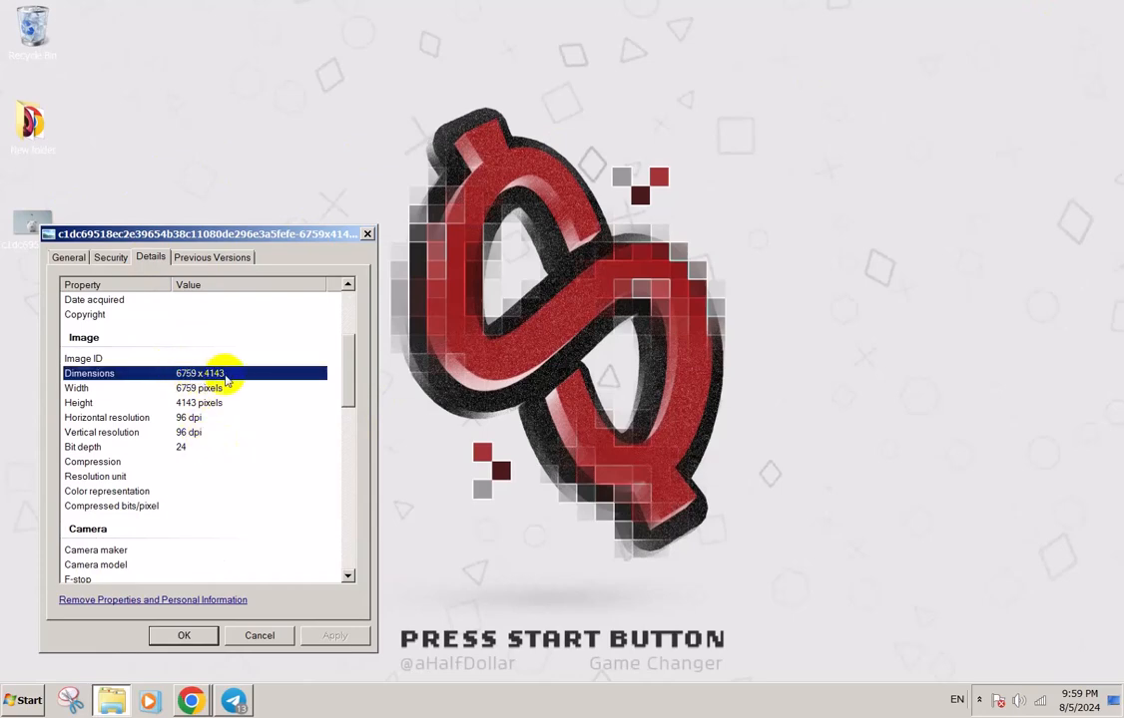
scroll(down, 3)
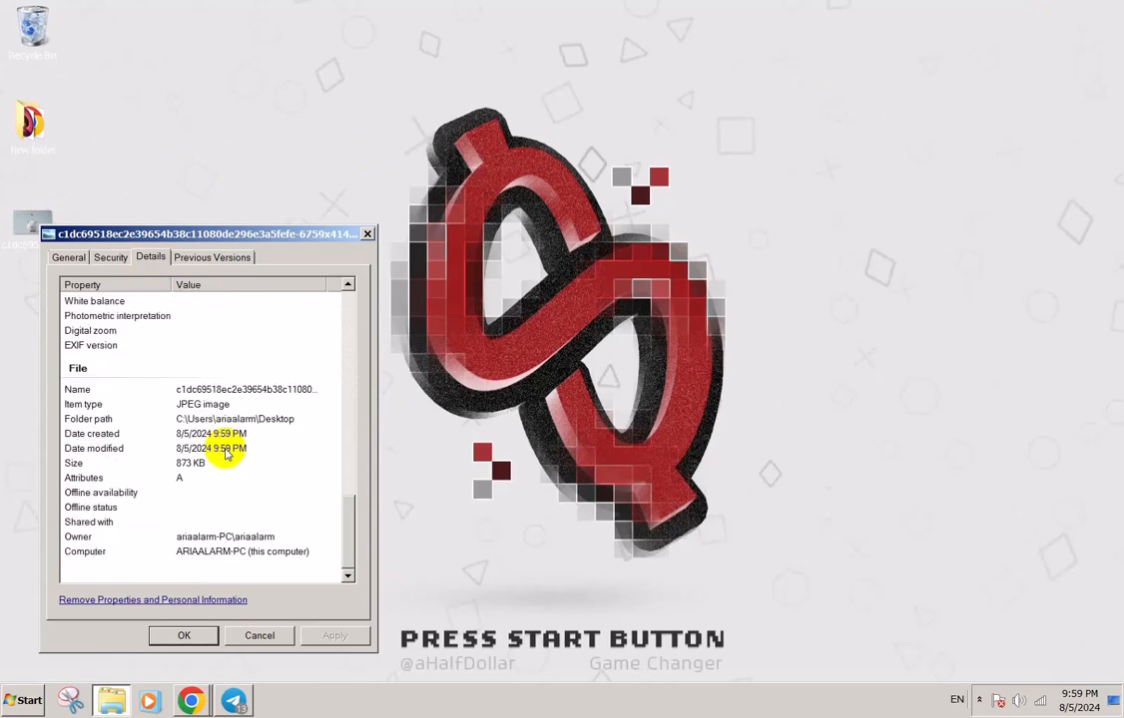
mouse_move(229, 419)
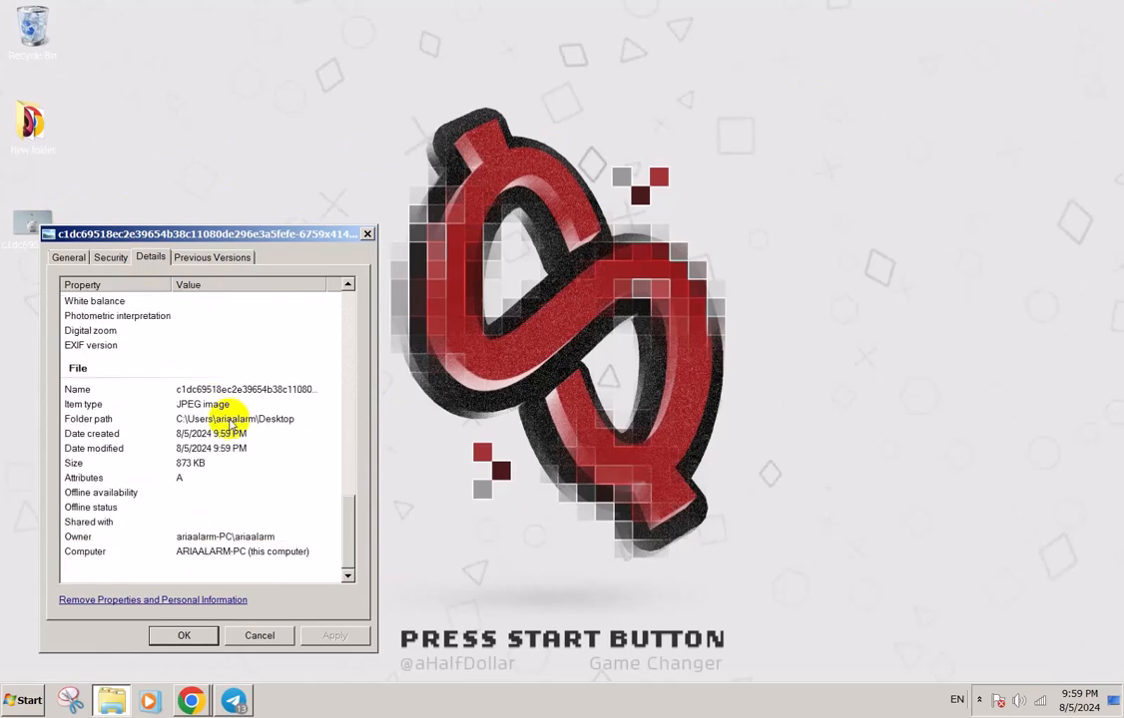
click(183, 635)
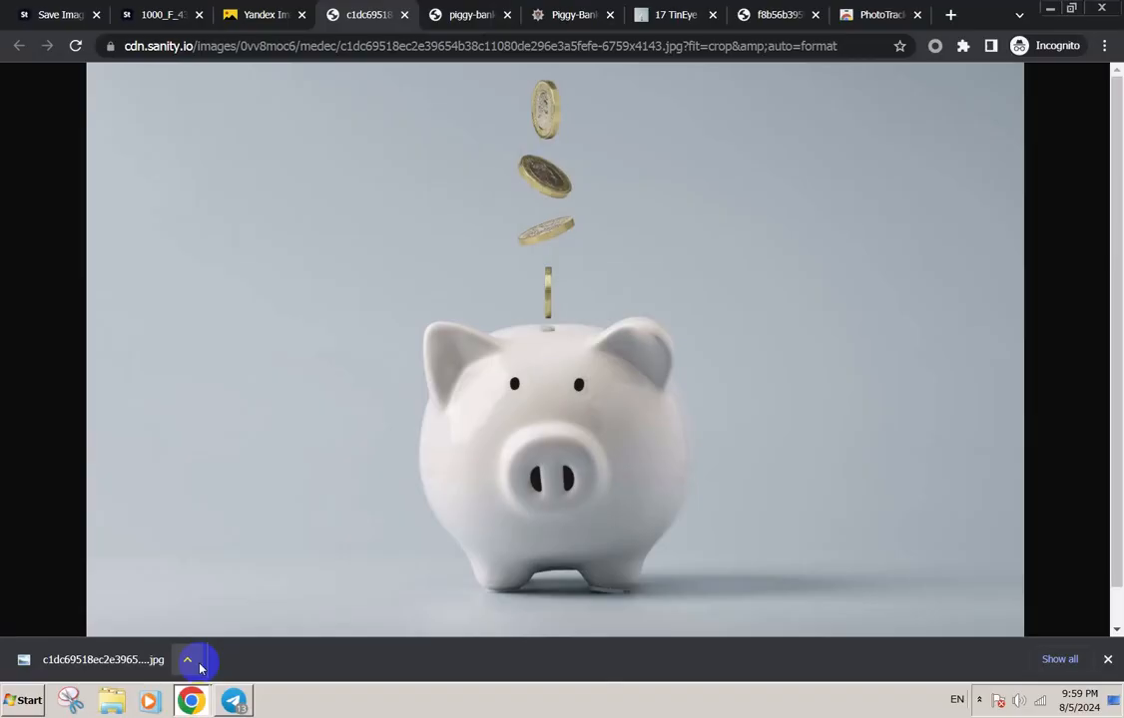
Revisit the Adobe Stock piggy-bank listing showing the 6759 x 4143 JPEG dimensions.
click(55, 14)
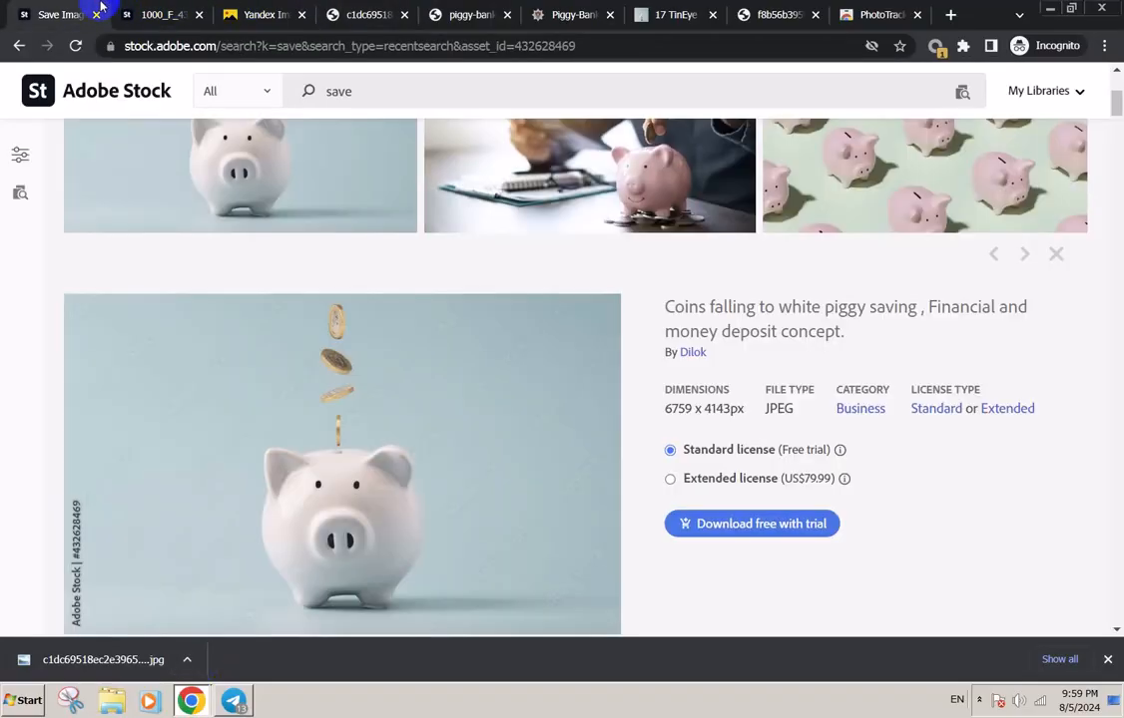
click(1055, 254)
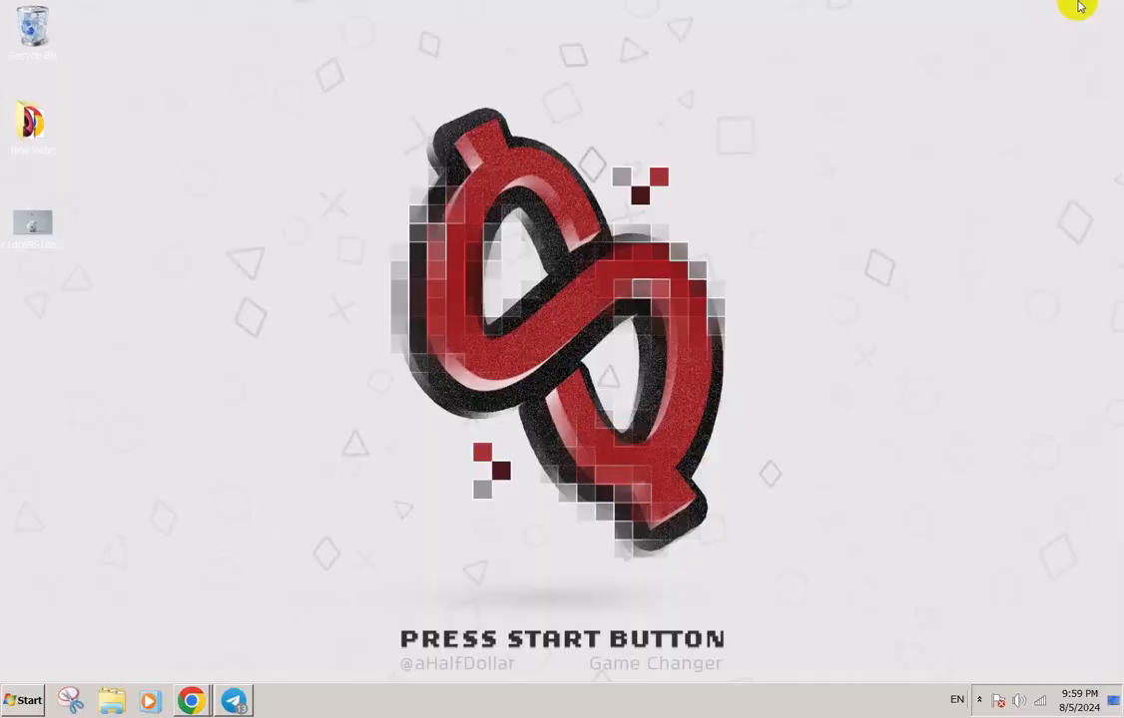
mouse_move(1002, 56)
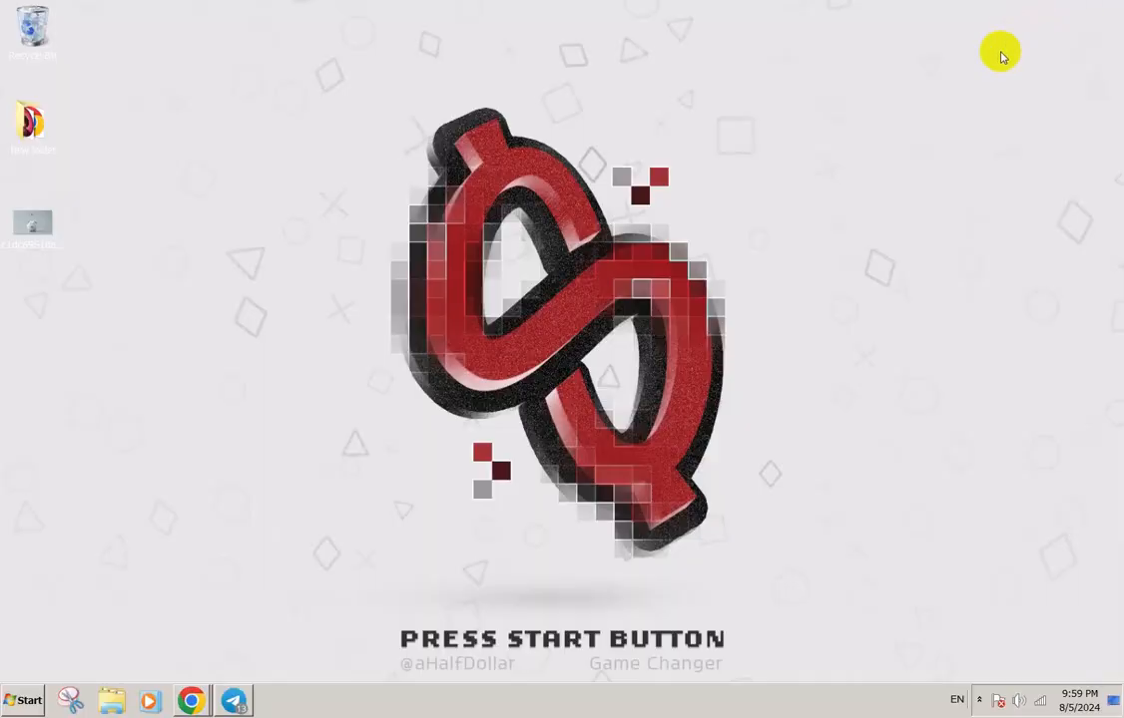
mouse_move(795, 279)
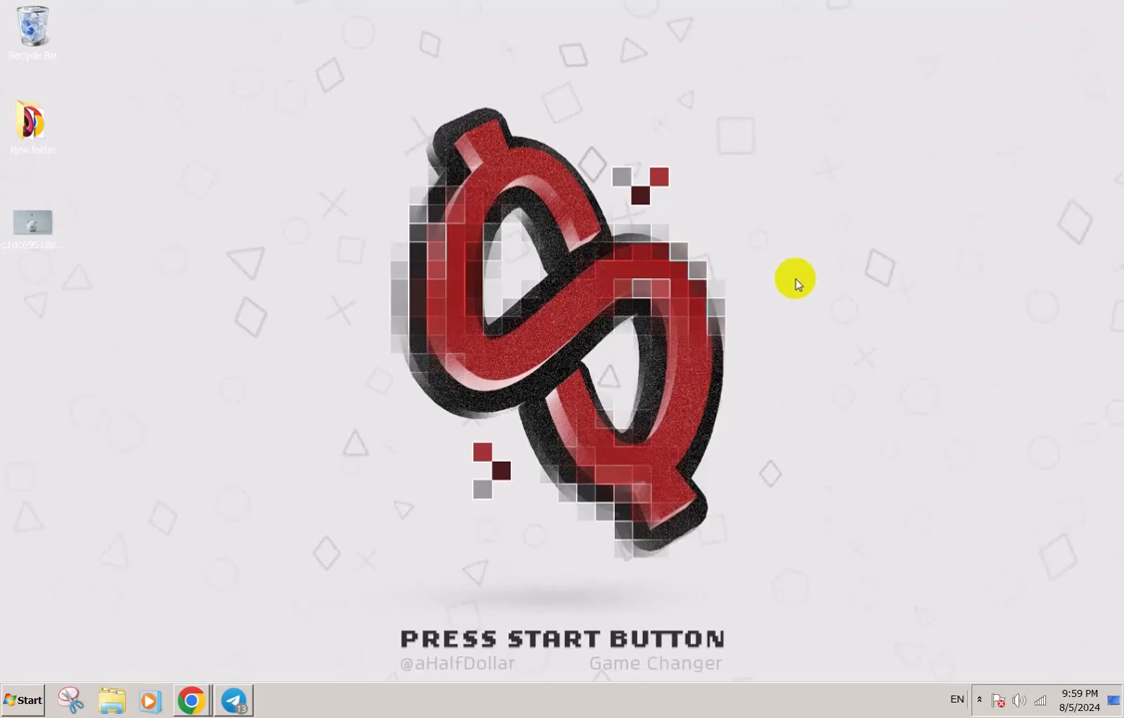